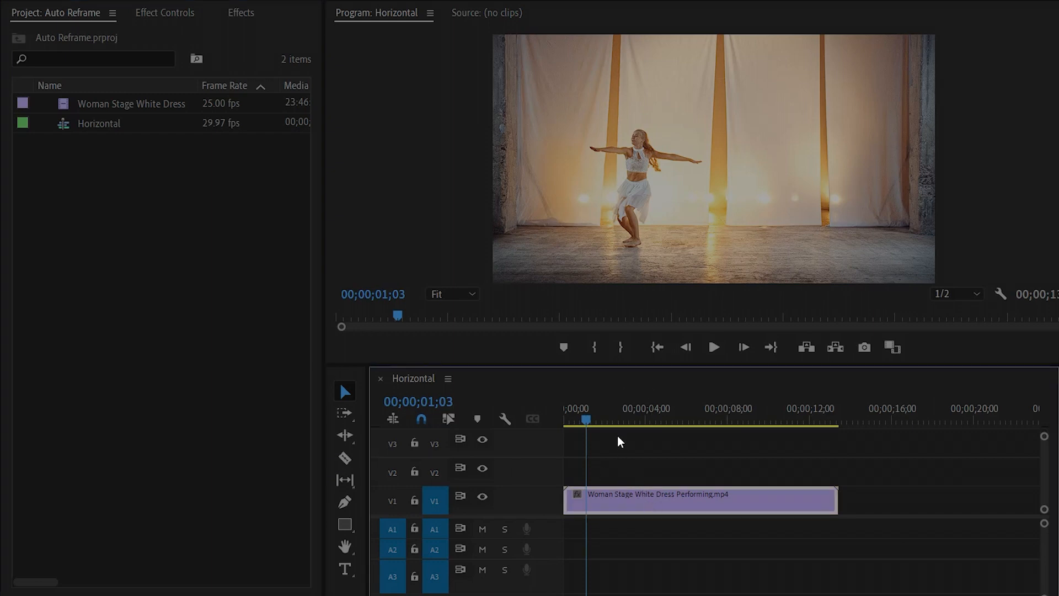
Step: View the Horizontal sequence's properties, then close them
{"action": "left_click", "coordinate": [709, 420]}
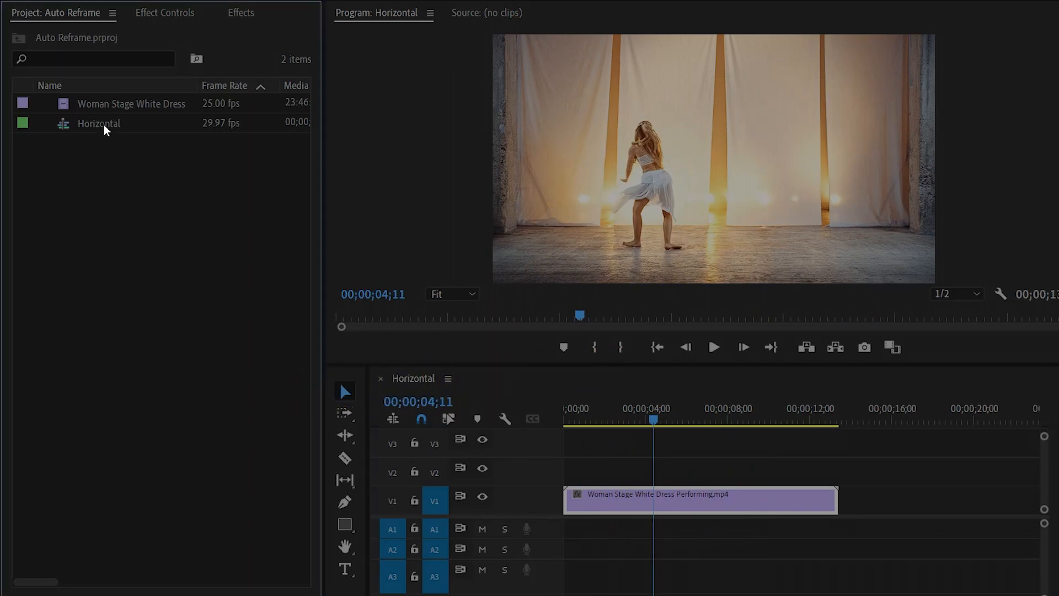
{"action": "right_click", "coordinate": [99, 123]}
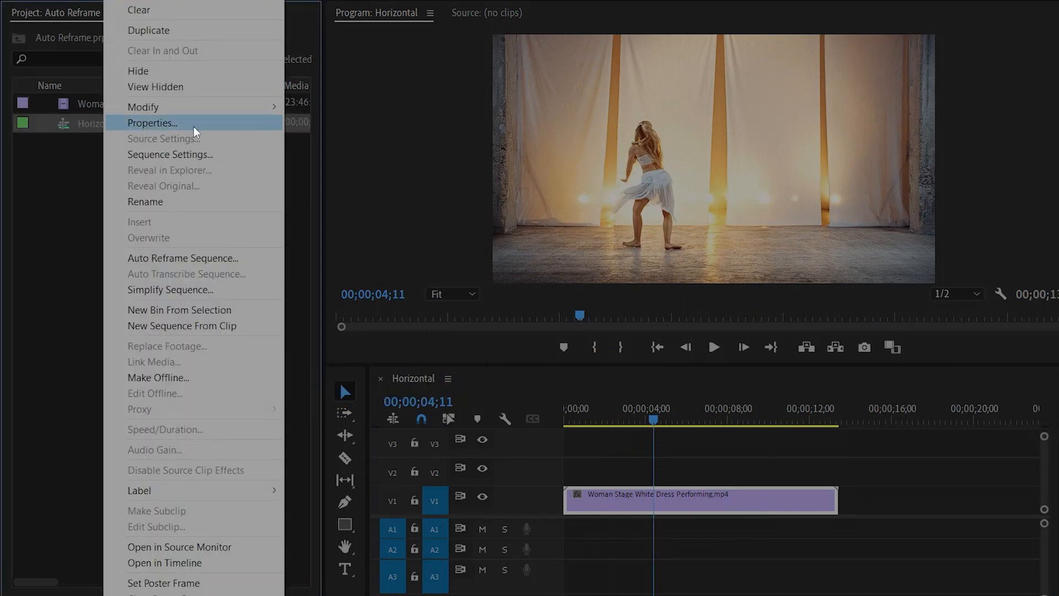
{"action": "left_click", "coordinate": [152, 123]}
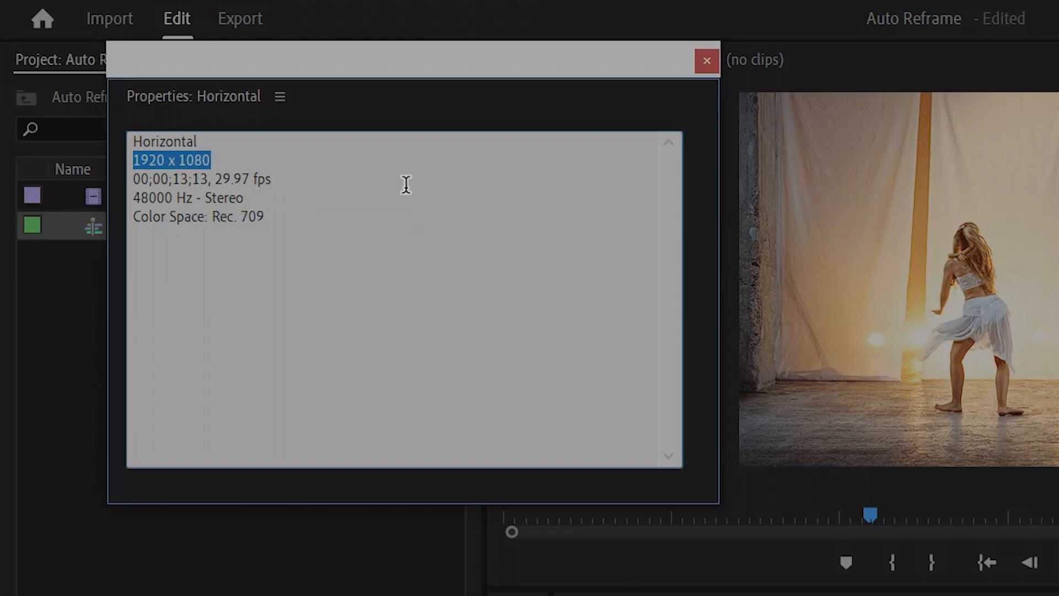
{"action": "mouse_move", "coordinate": [698, 76]}
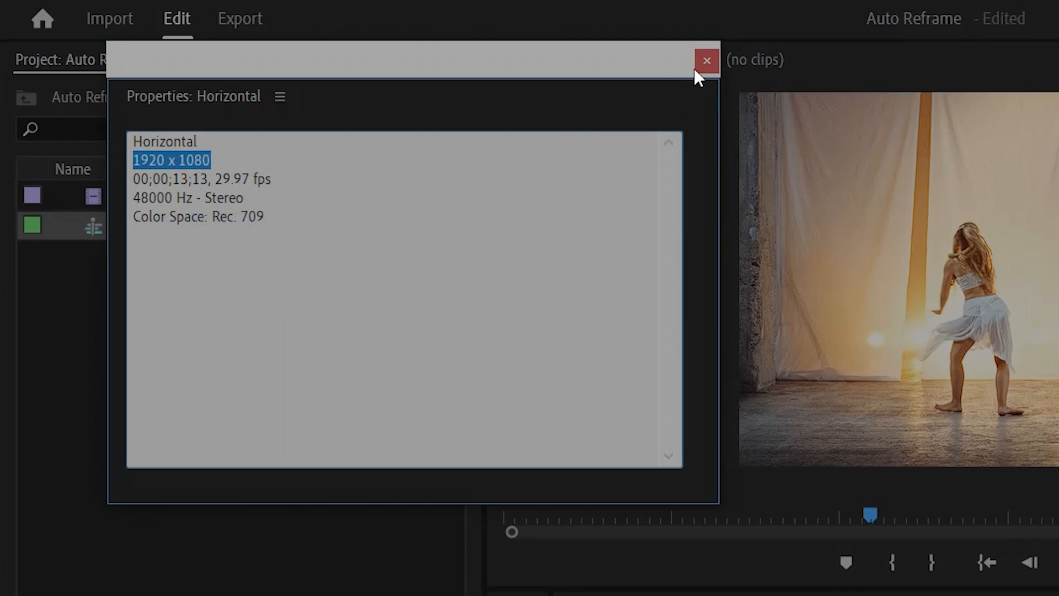
{"action": "left_click", "coordinate": [707, 61]}
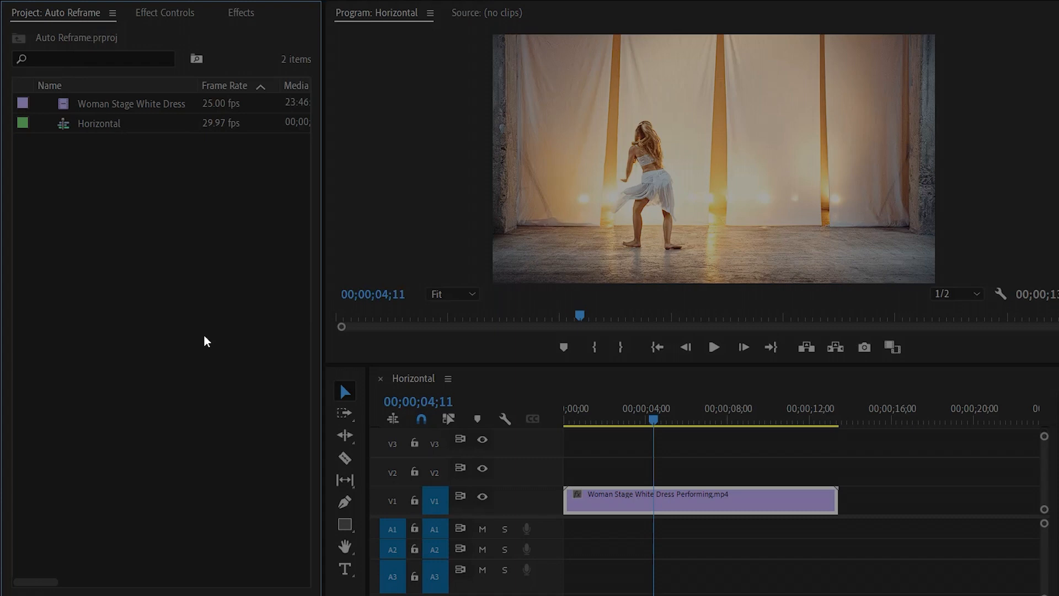
{"action": "mouse_move", "coordinate": [100, 168]}
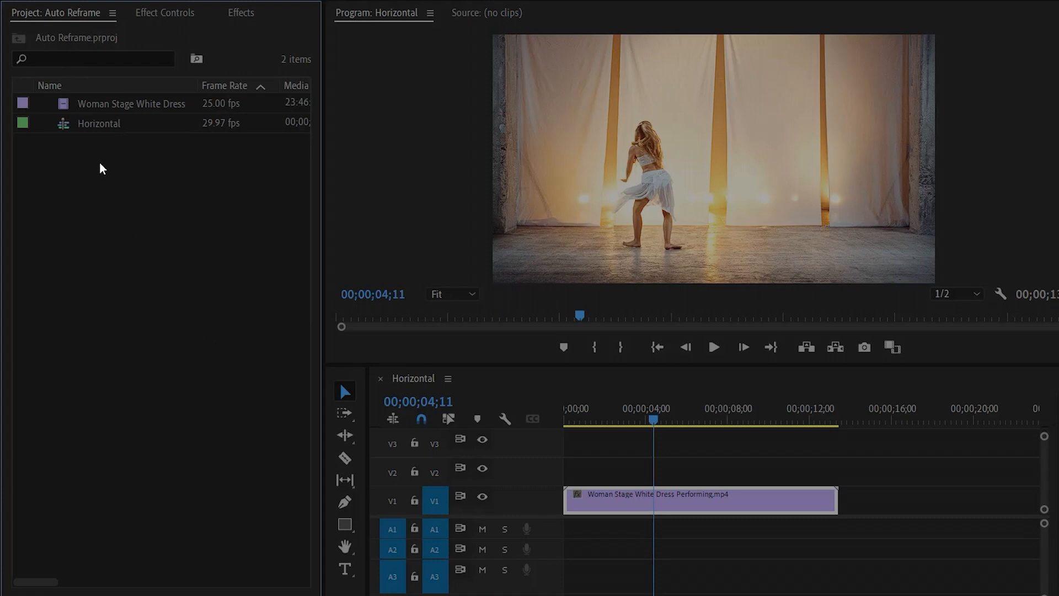
Step: Start Auto Reframe Sequence for the Horizontal sequence
{"action": "left_click", "coordinate": [99, 123]}
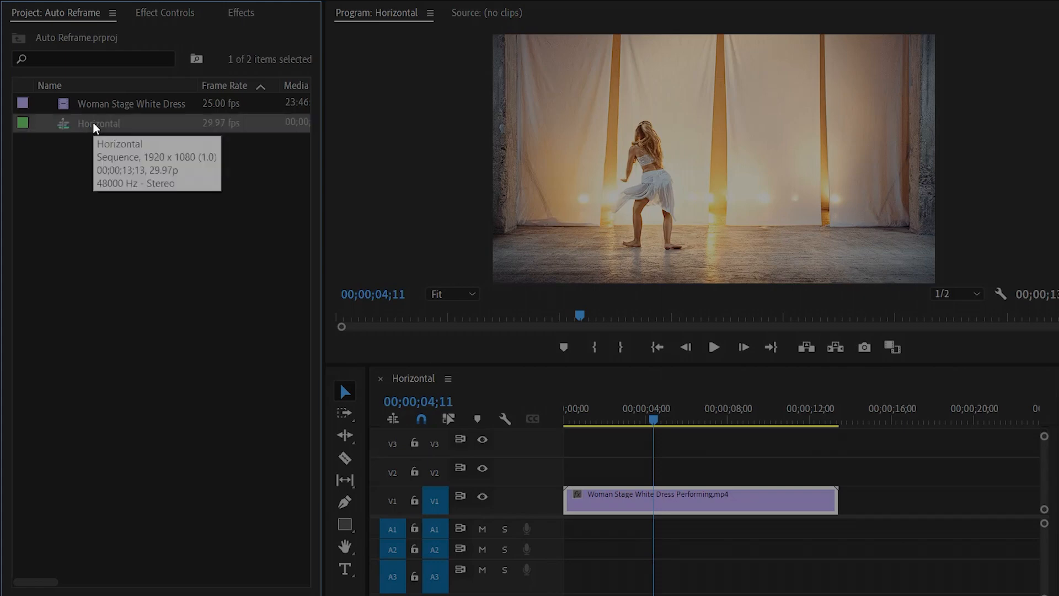
{"action": "right_click", "coordinate": [99, 123]}
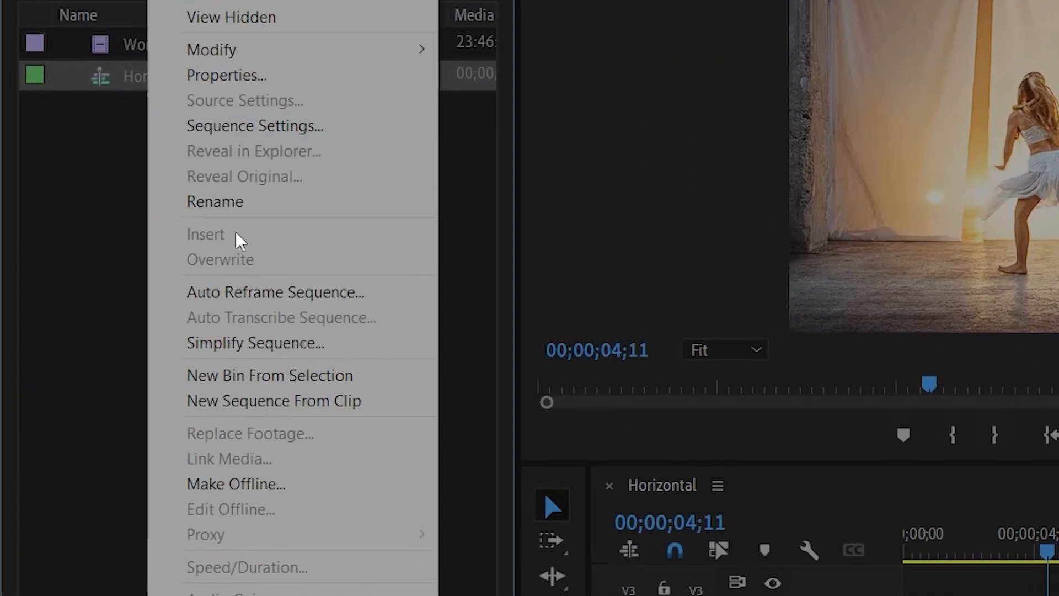
{"action": "mouse_move", "coordinate": [371, 292]}
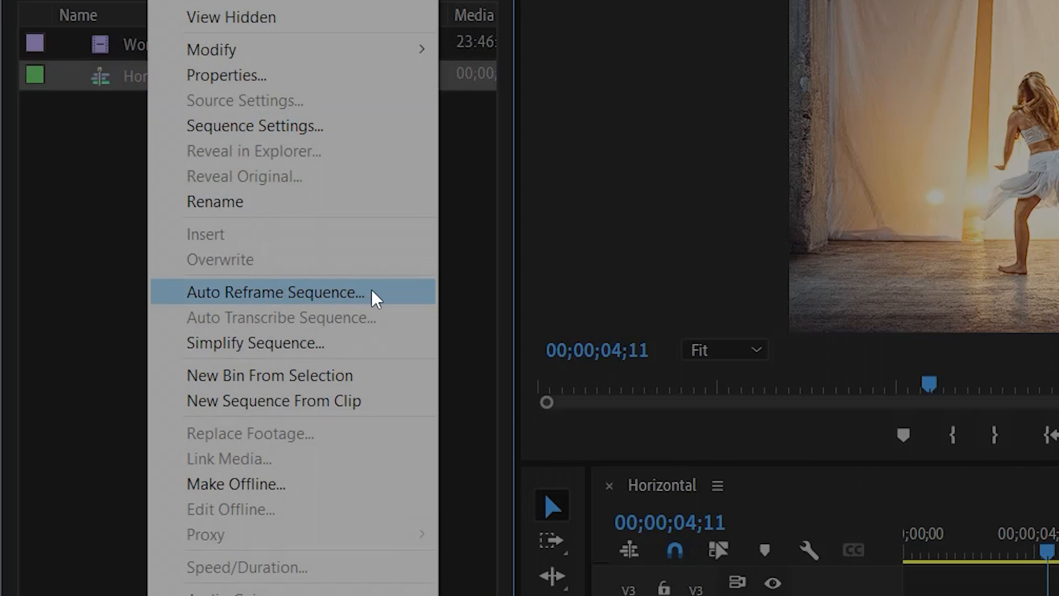
{"action": "left_click", "coordinate": [274, 292]}
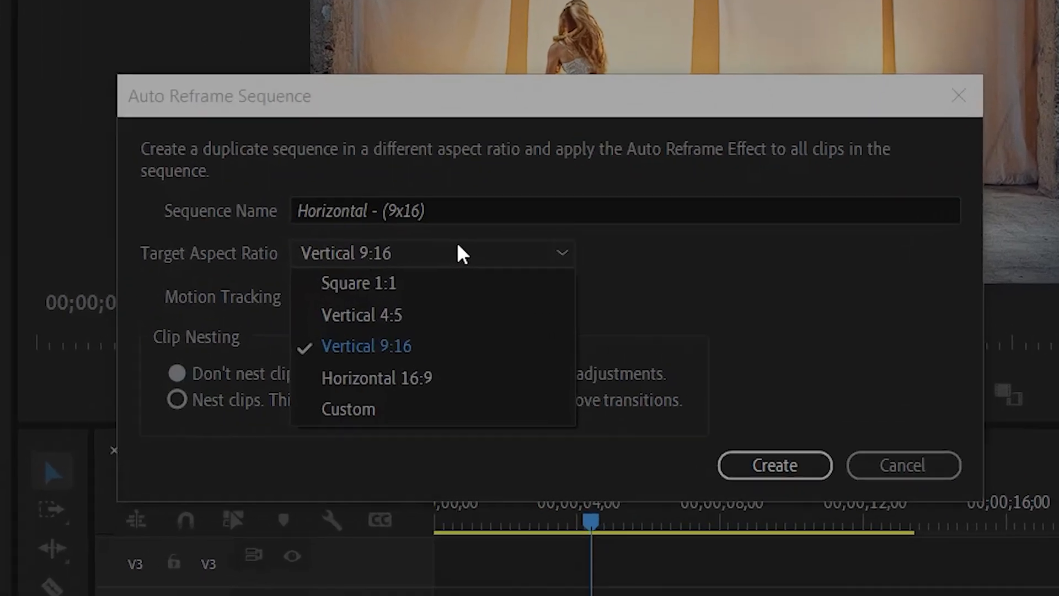
{"action": "mouse_move", "coordinate": [362, 315]}
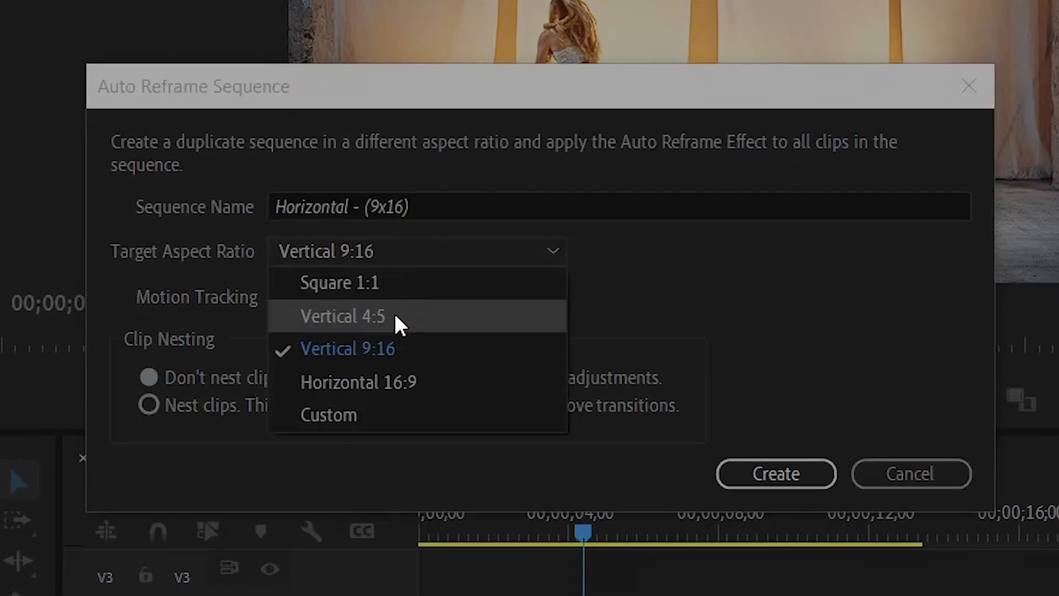
{"action": "mouse_move", "coordinate": [433, 386]}
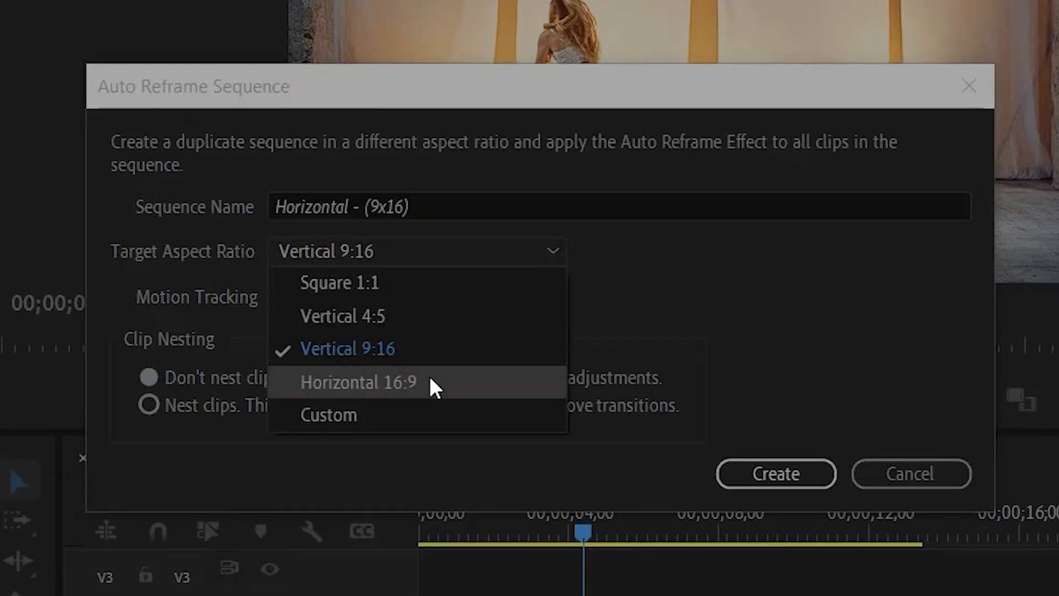
{"action": "mouse_move", "coordinate": [412, 432]}
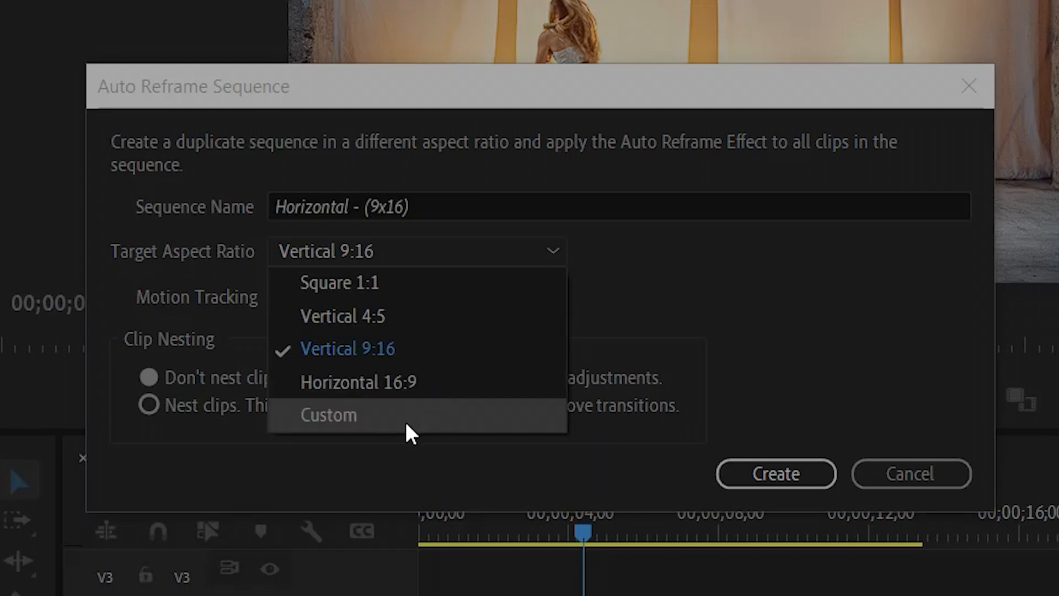
{"action": "mouse_move", "coordinate": [395, 370]}
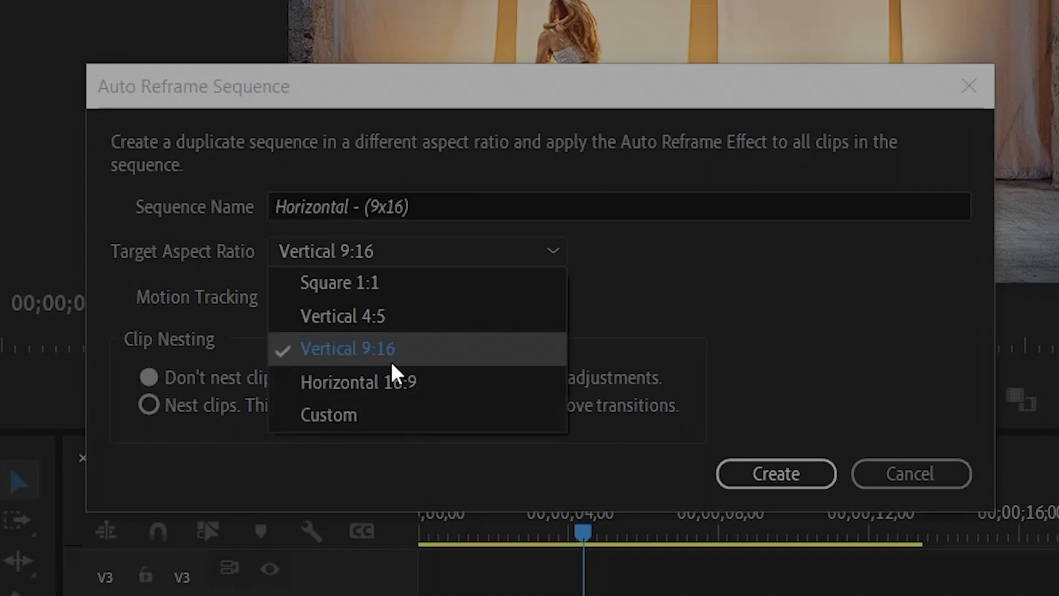
Step: Keep Vertical 9:16, rename the sequence 'Vertical- (9x16)', and create it
{"action": "left_click", "coordinate": [347, 349]}
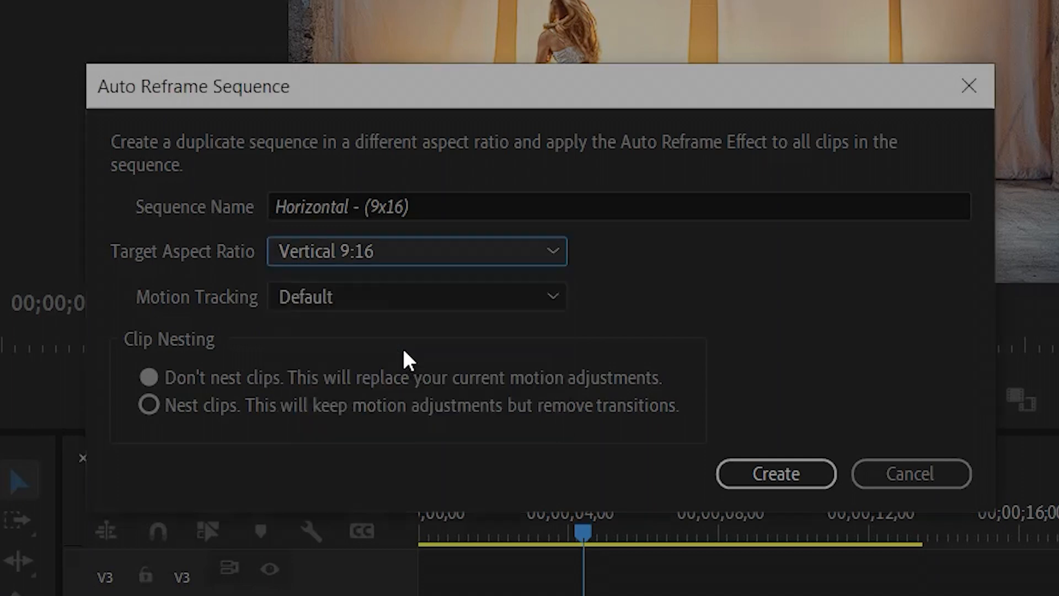
{"action": "double_click", "coordinate": [311, 206]}
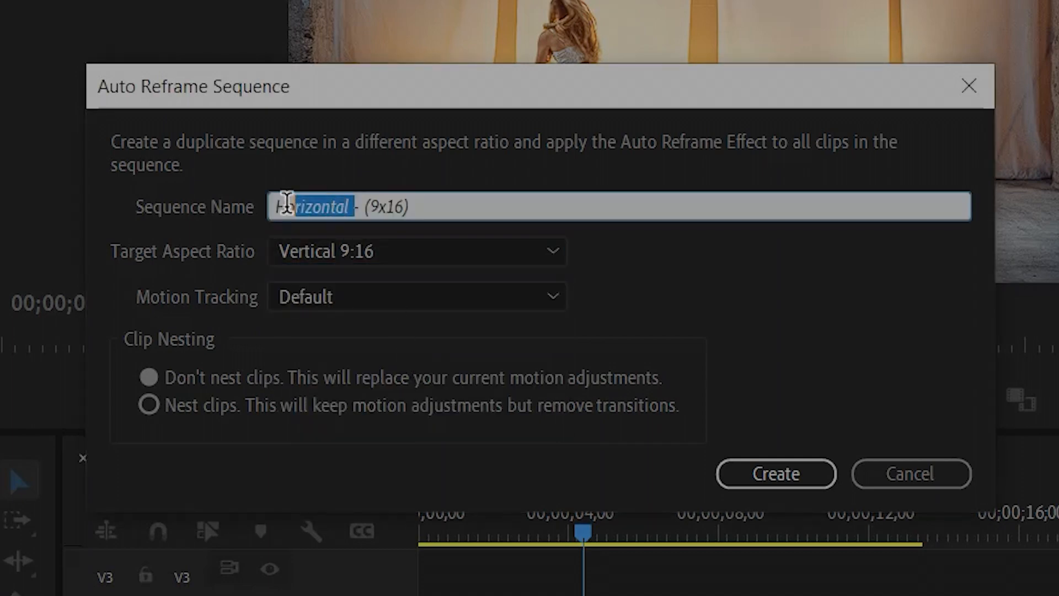
{"action": "type", "text": "Vertic"}
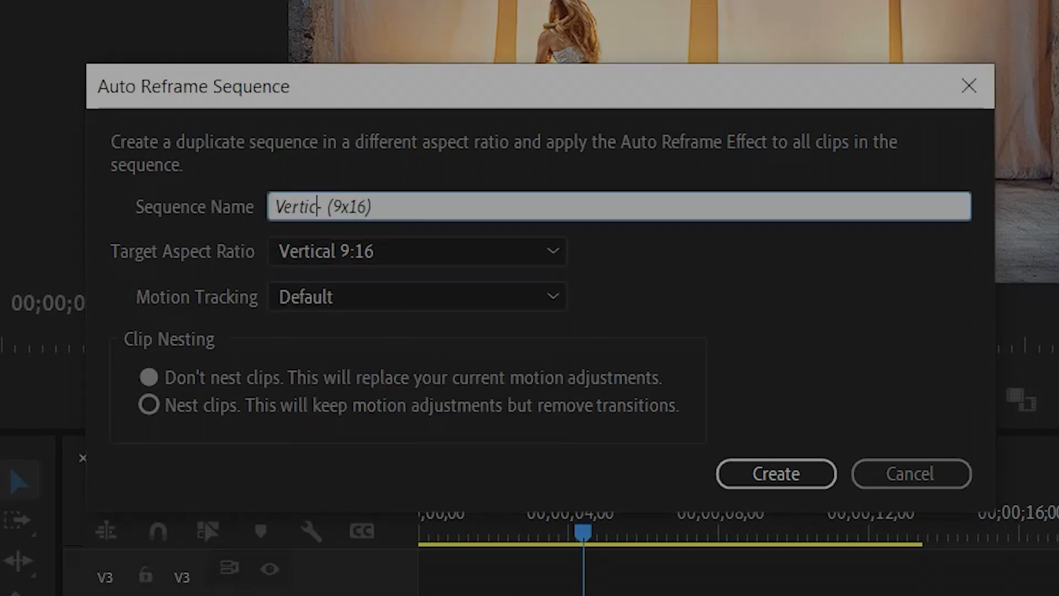
{"action": "type", "text": "al"}
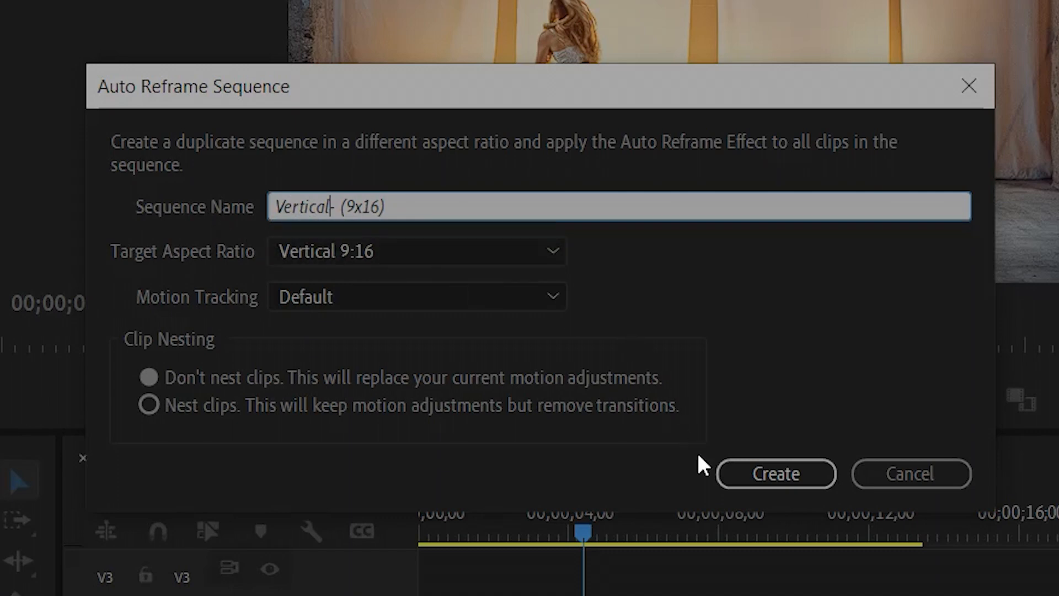
{"action": "left_click", "coordinate": [776, 473]}
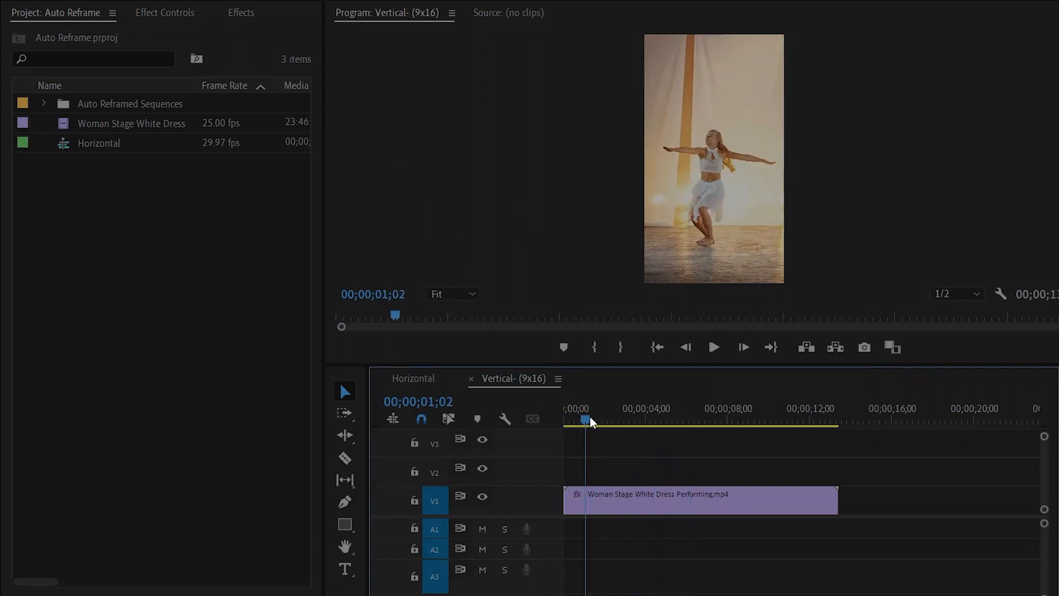
Step: Play the Vertical- (9x16) sequence and expand the Auto Reframed Sequences bin
{"action": "left_click", "coordinate": [773, 419]}
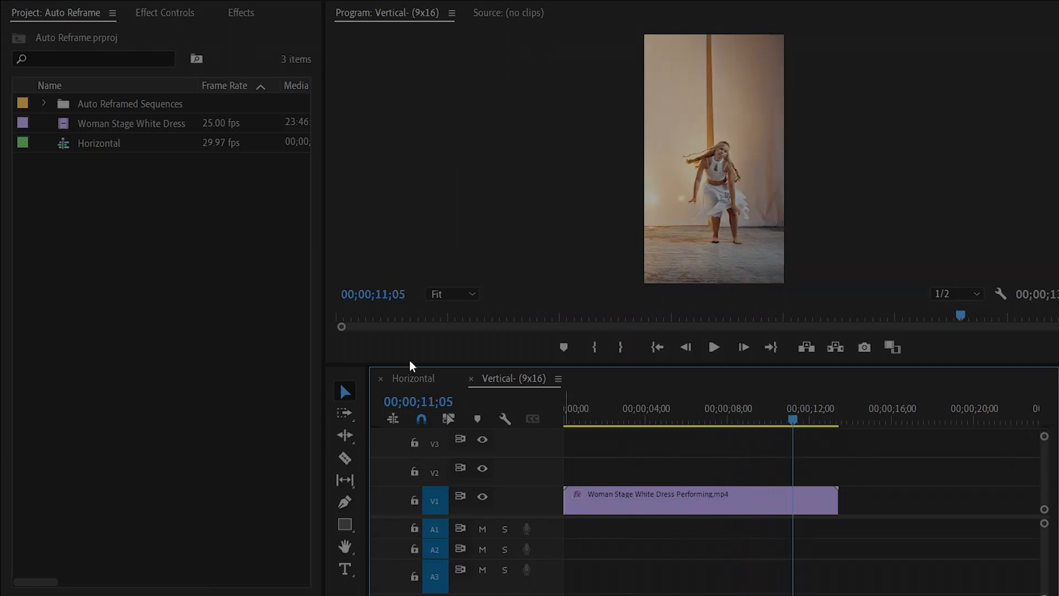
{"action": "left_click", "coordinate": [129, 103]}
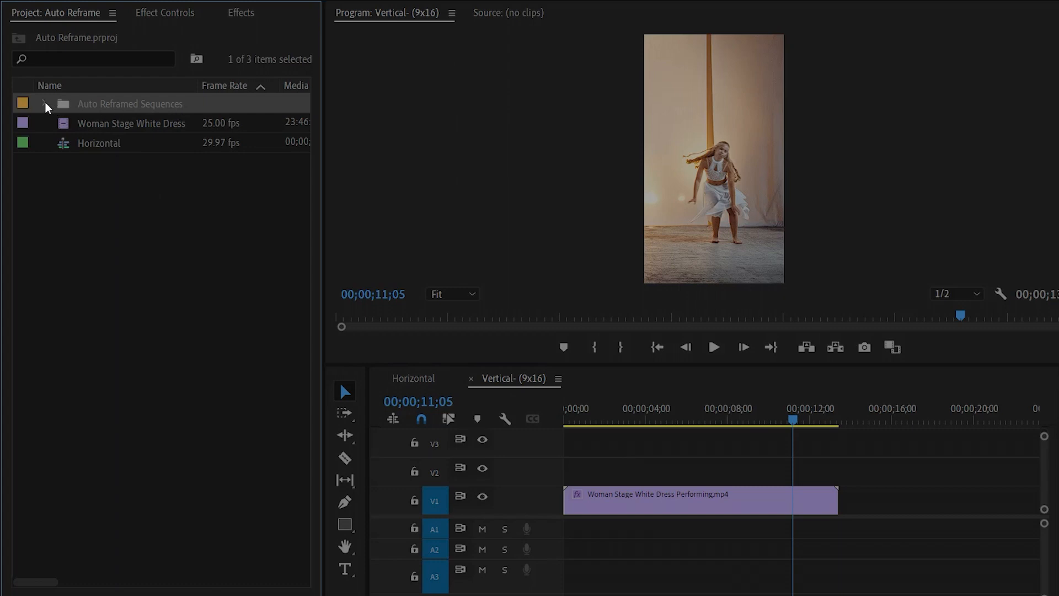
{"action": "left_click", "coordinate": [43, 103]}
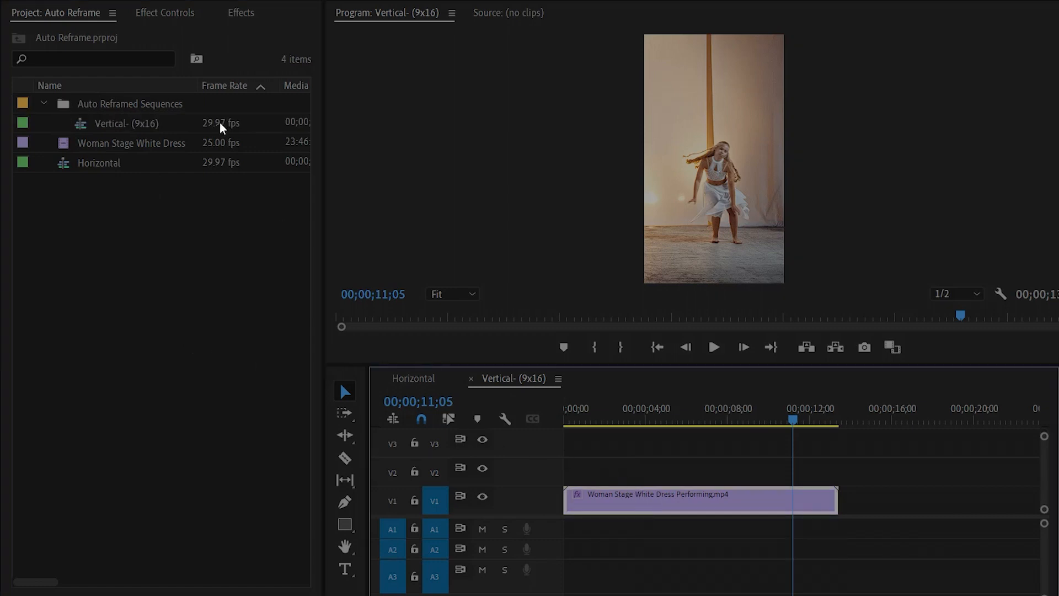
Step: Select the Auto Reframe effect in the dance clip's Effect Controls and delete it
{"action": "left_click", "coordinate": [165, 12]}
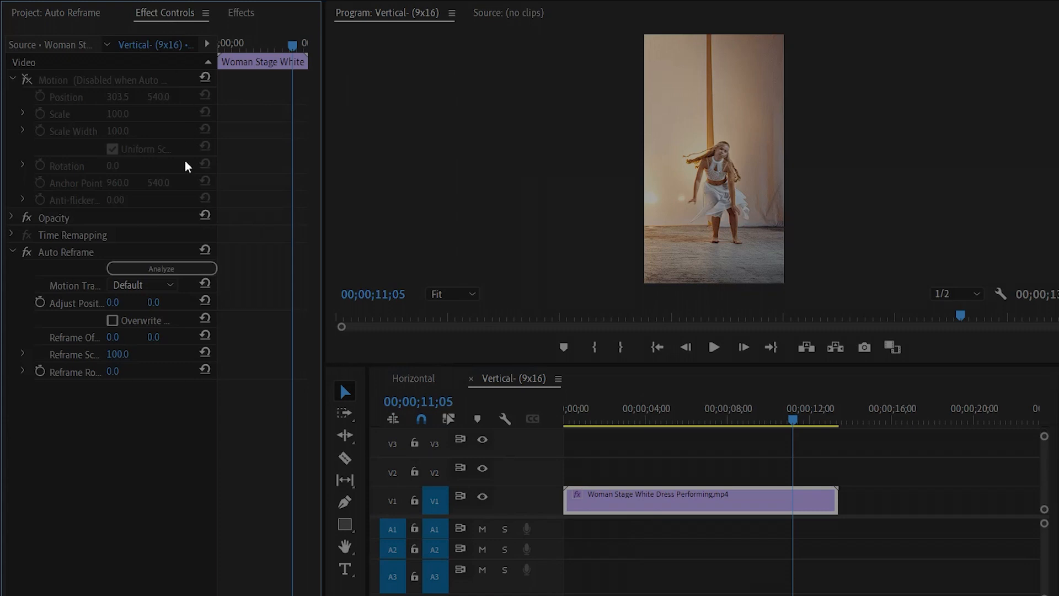
{"action": "left_click", "coordinate": [67, 252]}
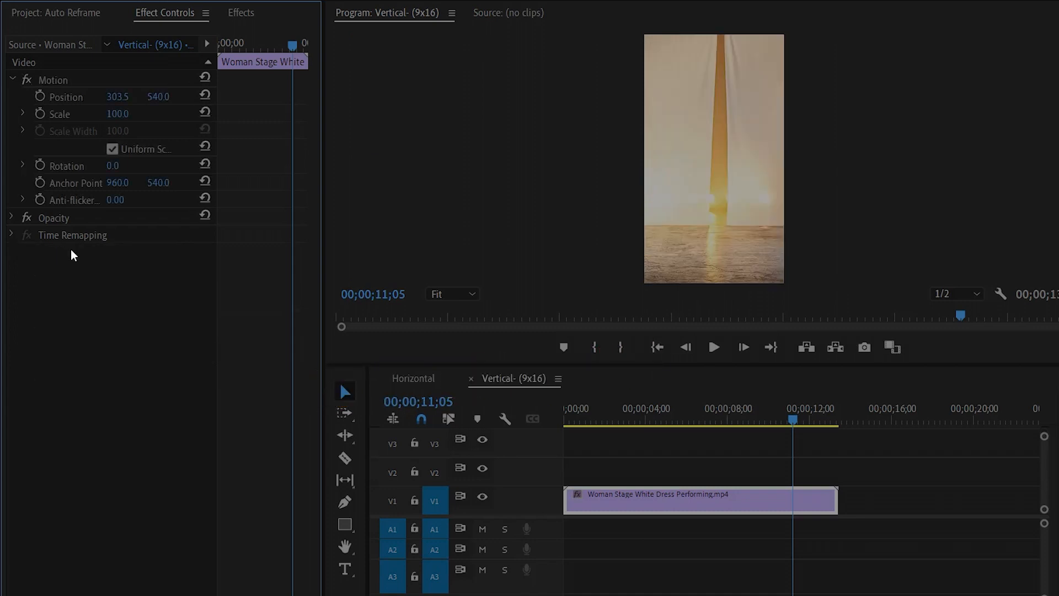
{"action": "mouse_move", "coordinate": [125, 406]}
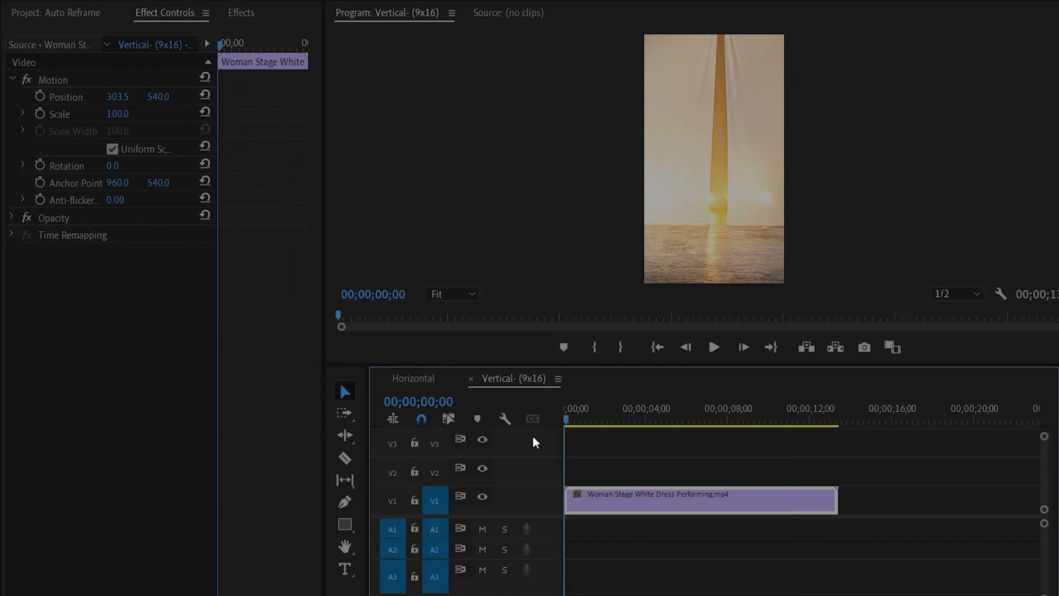
Step: Play back the static vertical crop, then show the Effects panel
{"action": "left_click", "coordinate": [713, 346]}
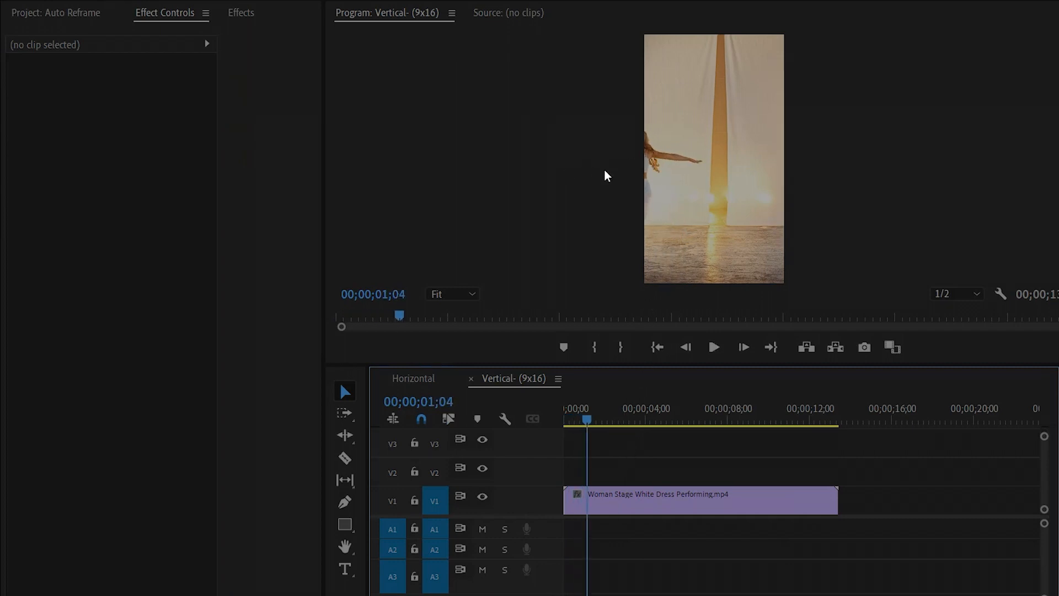
{"action": "left_click", "coordinate": [712, 347]}
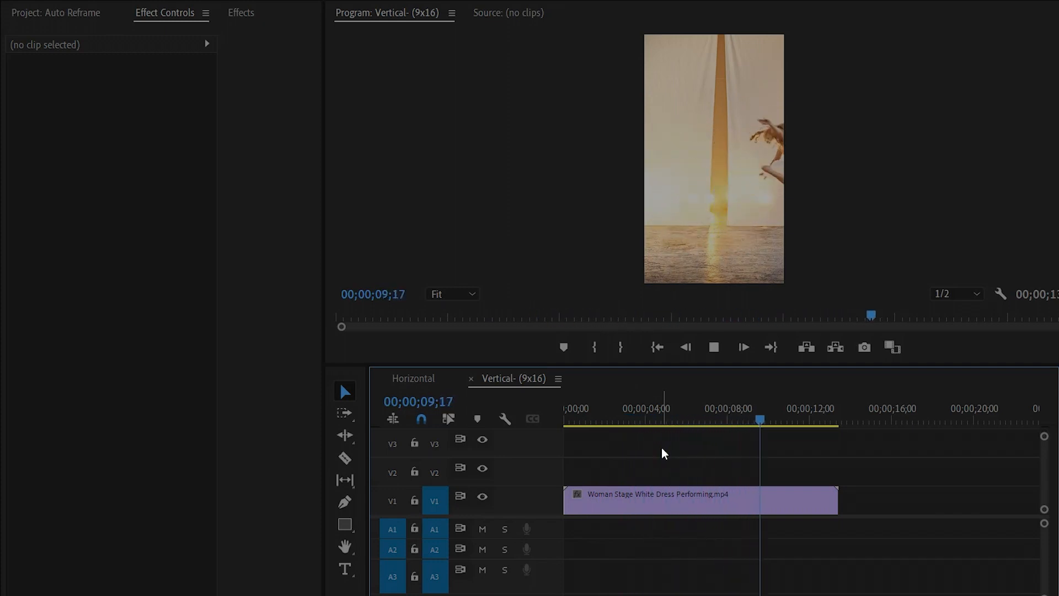
{"action": "left_click", "coordinate": [713, 346]}
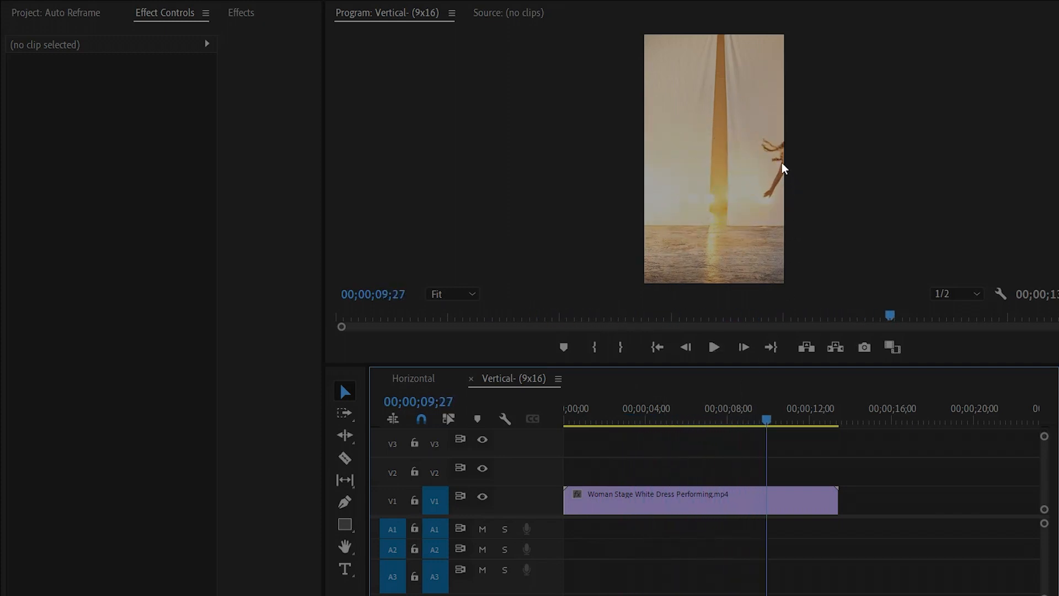
{"action": "mouse_move", "coordinate": [793, 183]}
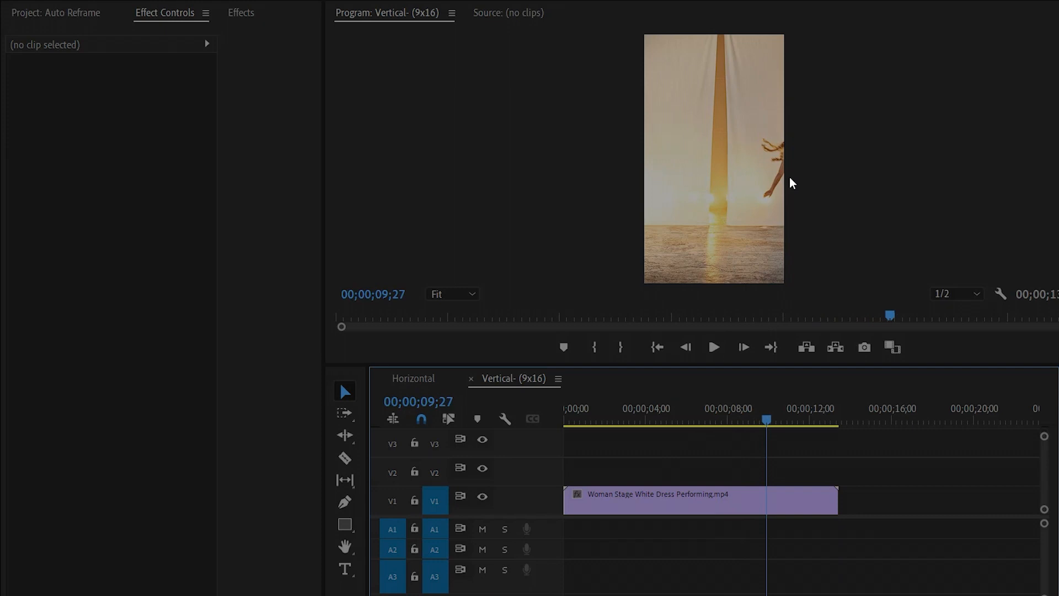
{"action": "mouse_move", "coordinate": [736, 190]}
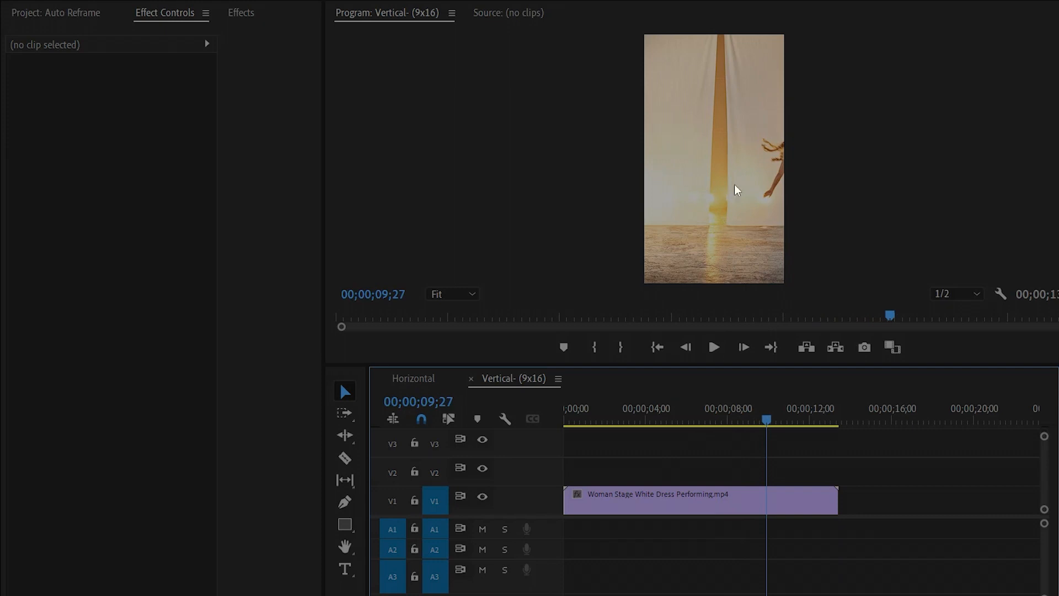
{"action": "left_click", "coordinate": [241, 13]}
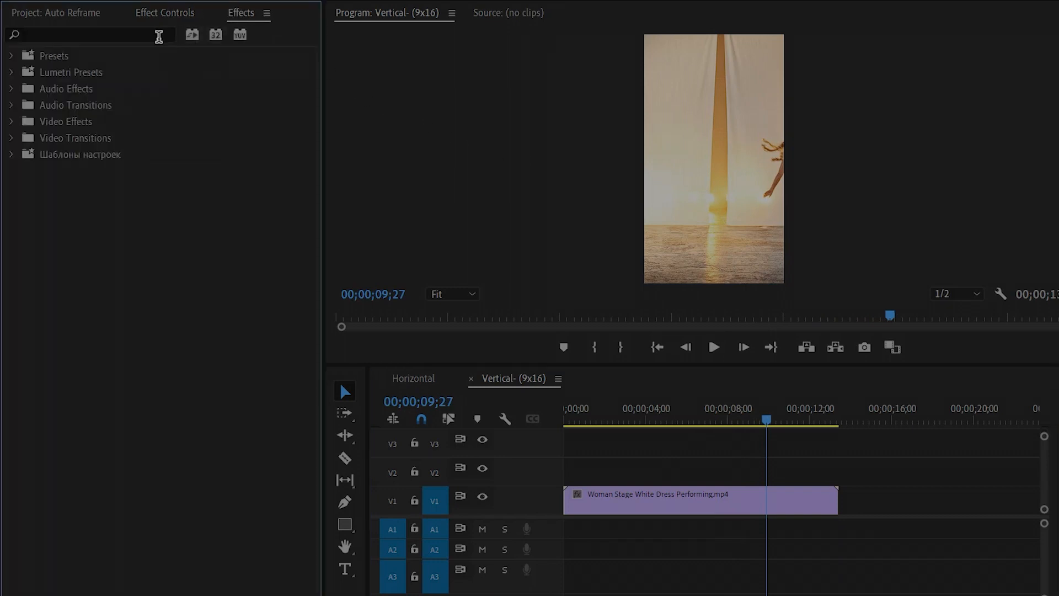
Step: Search 'auto' and apply Auto Reframe to the dance clip on V1
{"action": "type", "text": "auto"}
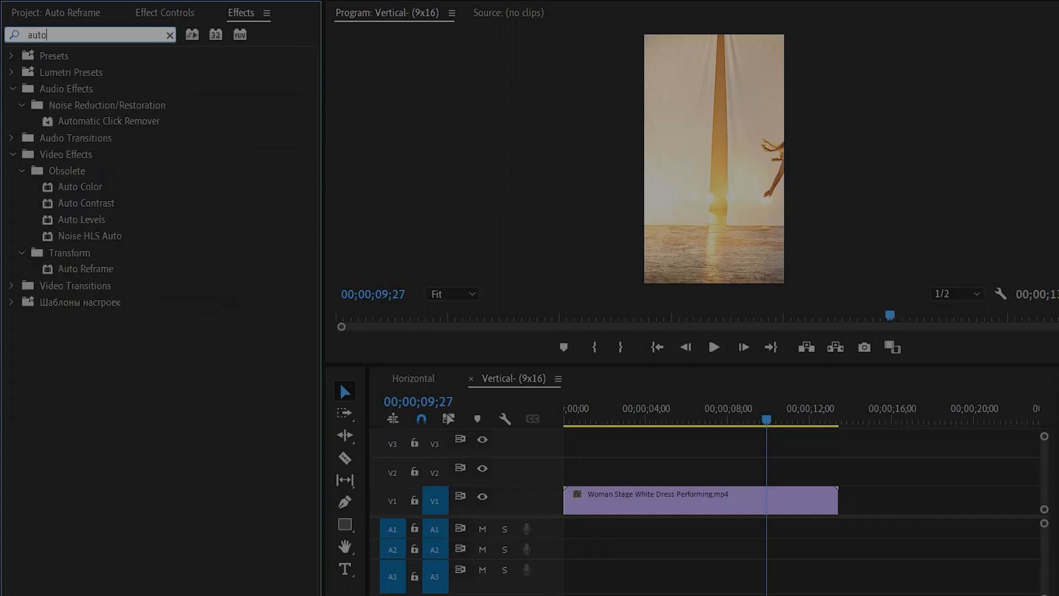
{"action": "left_click", "coordinate": [85, 269]}
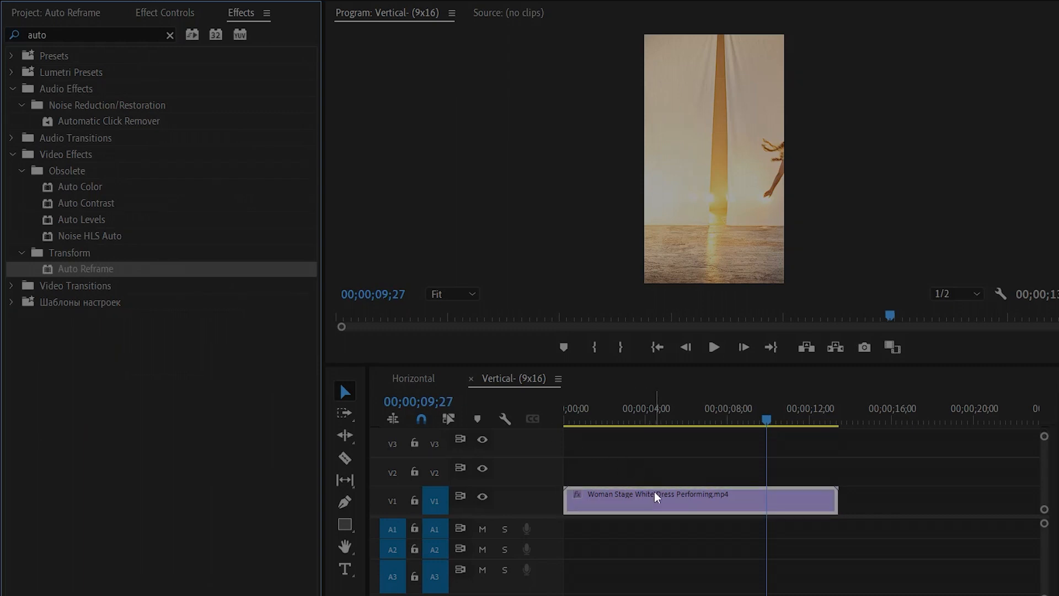
{"action": "mouse_move", "coordinate": [657, 496]}
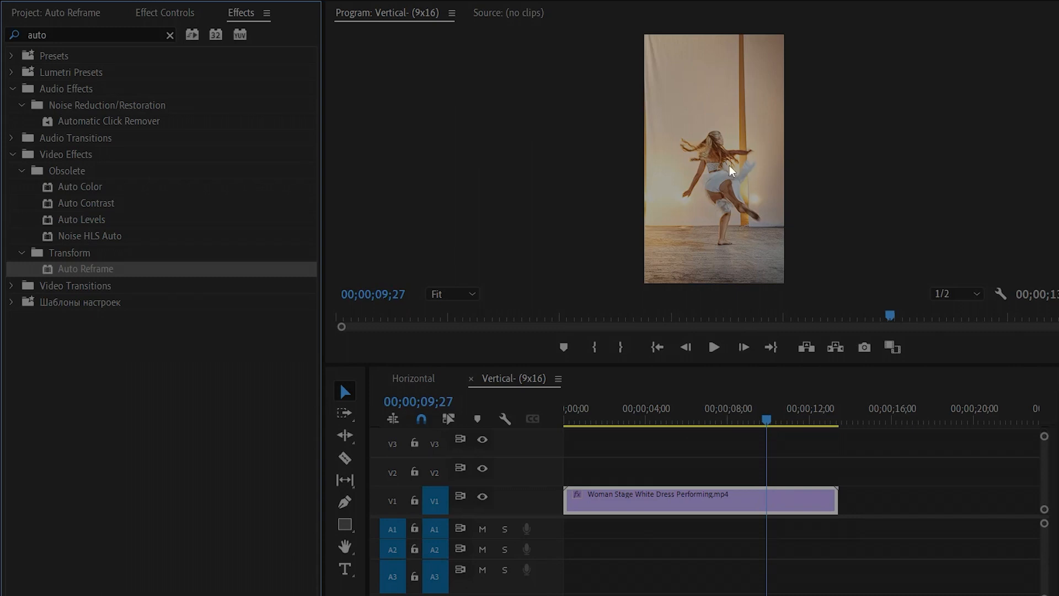
{"action": "mouse_move", "coordinate": [699, 446]}
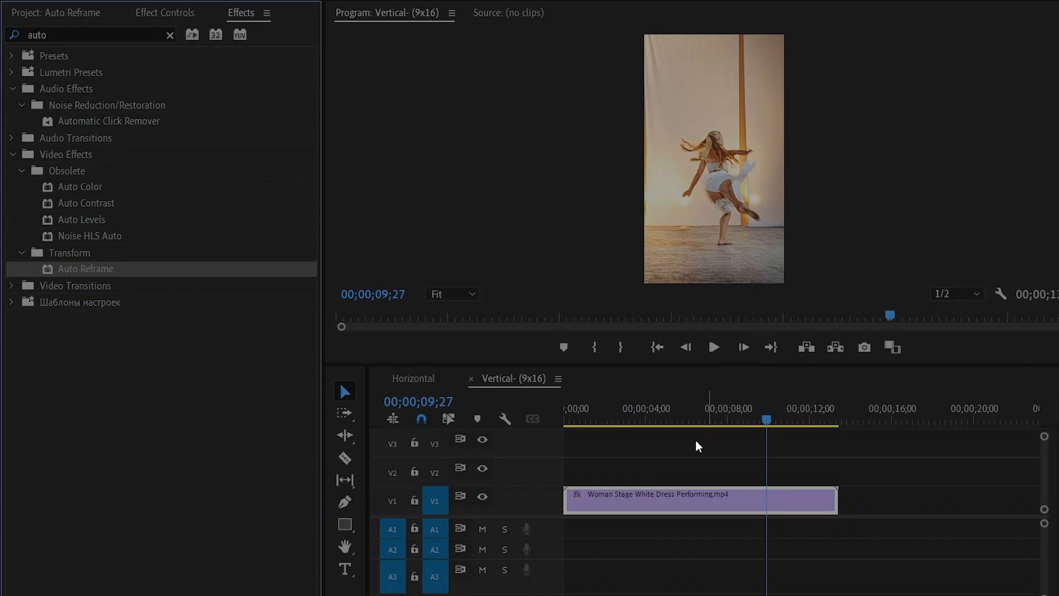
{"action": "left_click", "coordinate": [163, 13]}
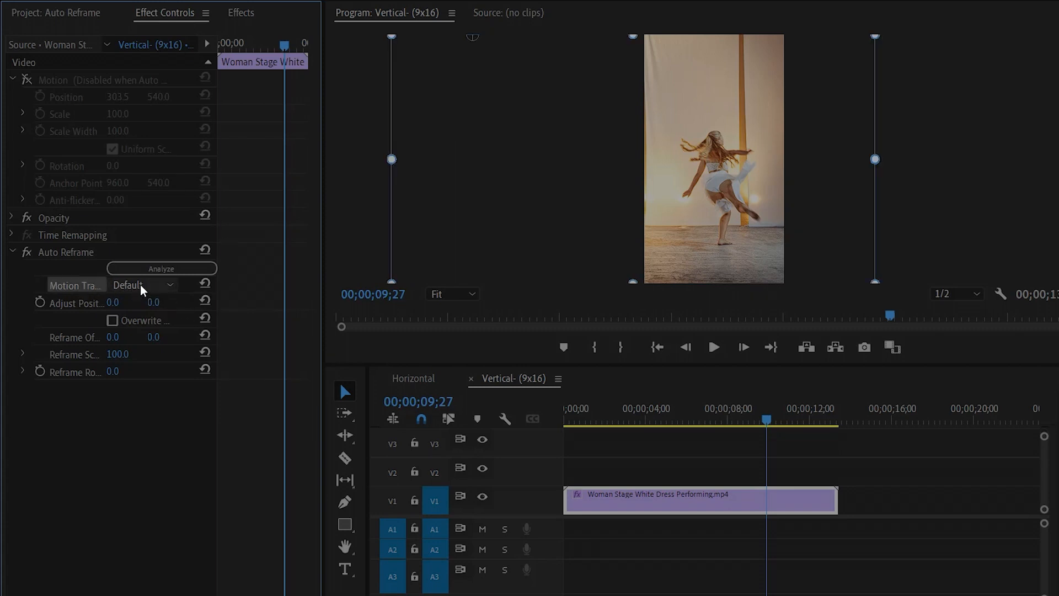
Step: Try Faster Motion tracking, preview playback, and set tracking back to Default
{"action": "left_click", "coordinate": [169, 284]}
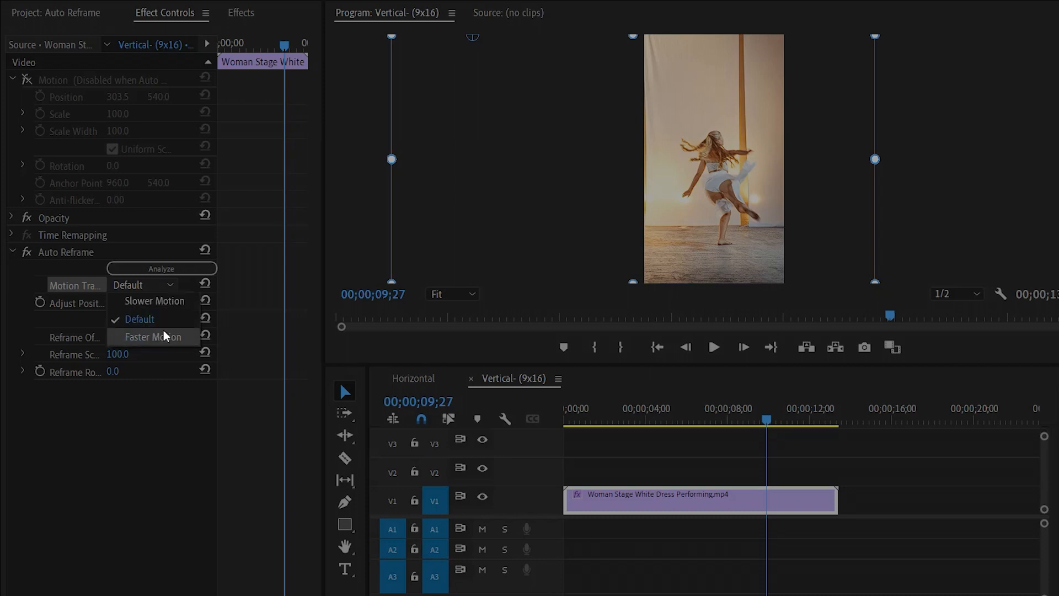
{"action": "left_click", "coordinate": [644, 471]}
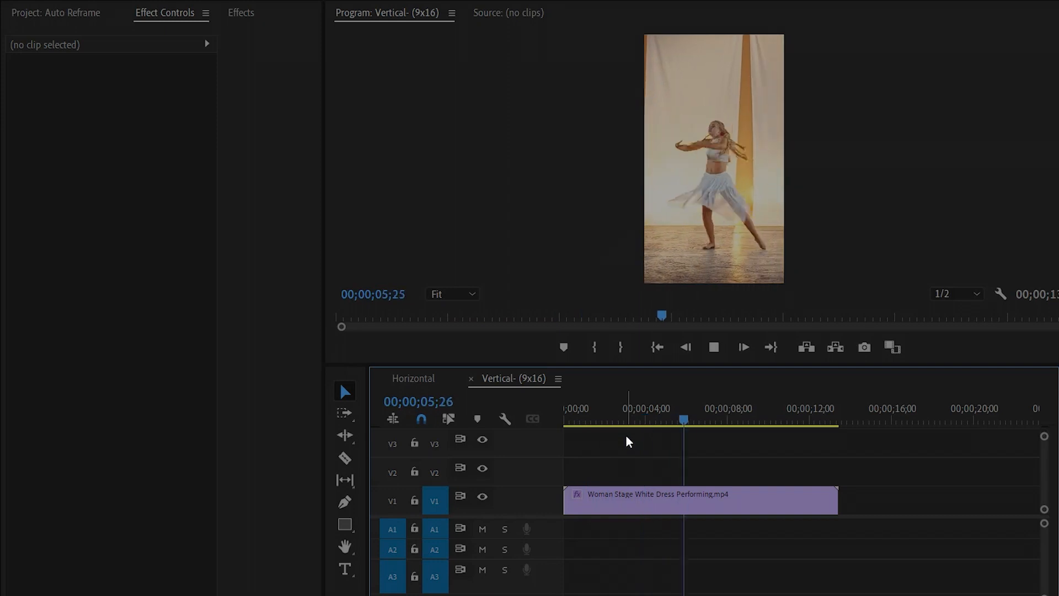
{"action": "left_click", "coordinate": [699, 500]}
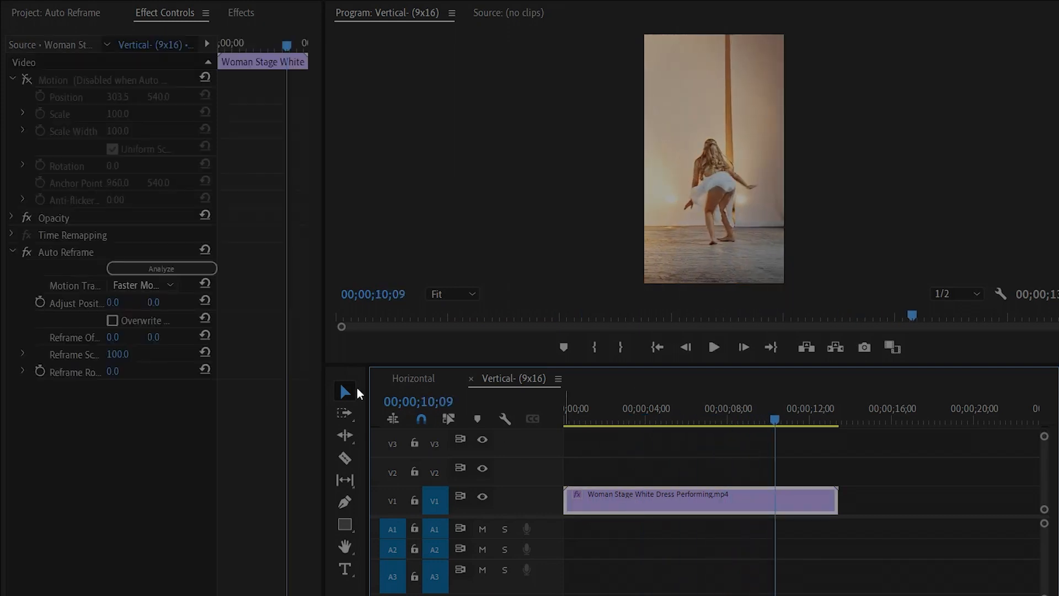
{"action": "left_click", "coordinate": [144, 285]}
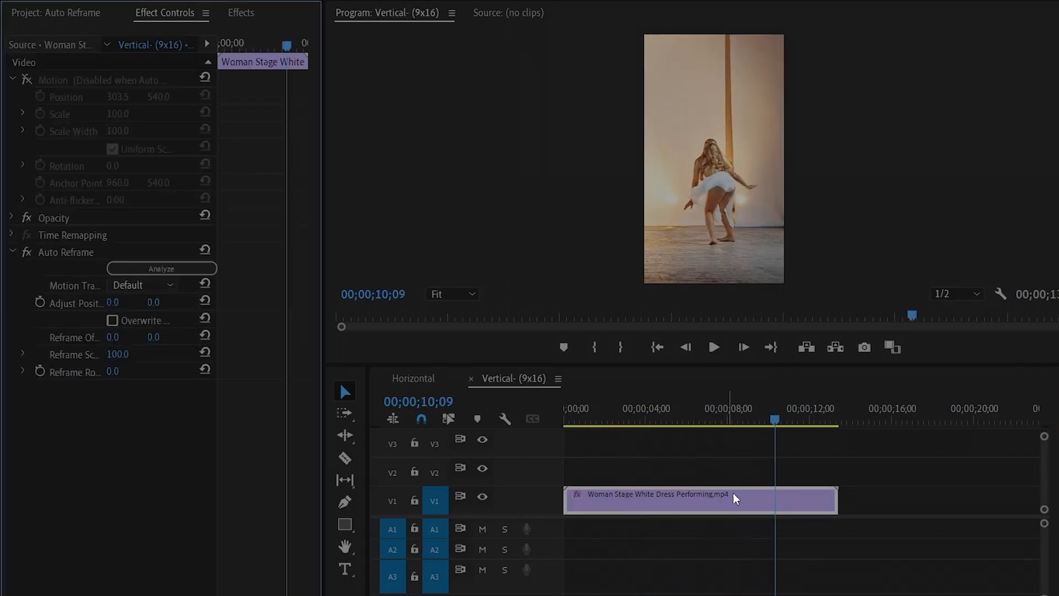
{"action": "left_click", "coordinate": [713, 347]}
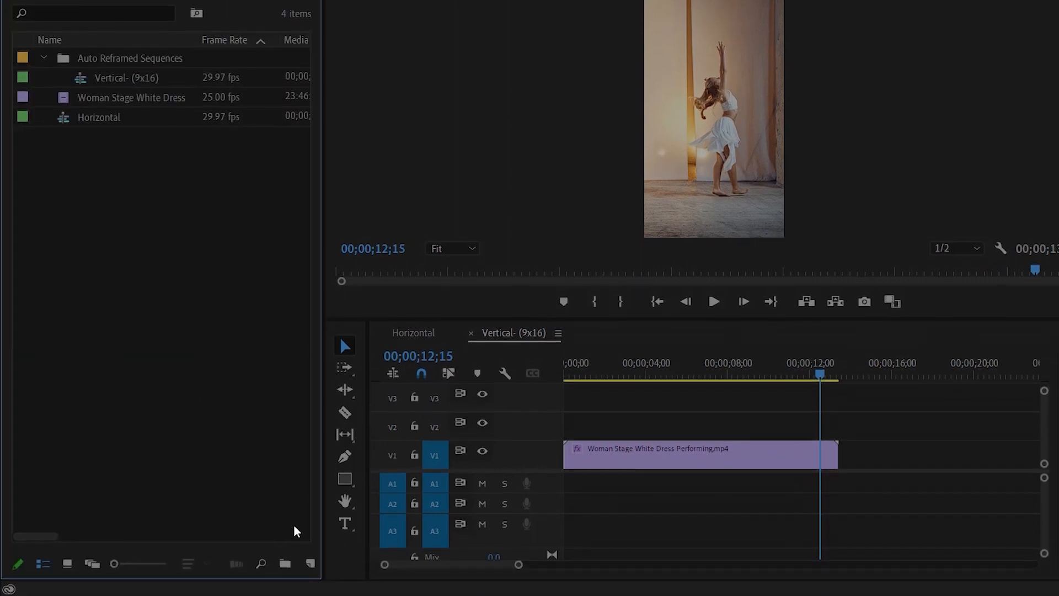
Step: Create a new sequence named Square with a 1080 x 1080 frame size
{"action": "left_click", "coordinate": [309, 563]}
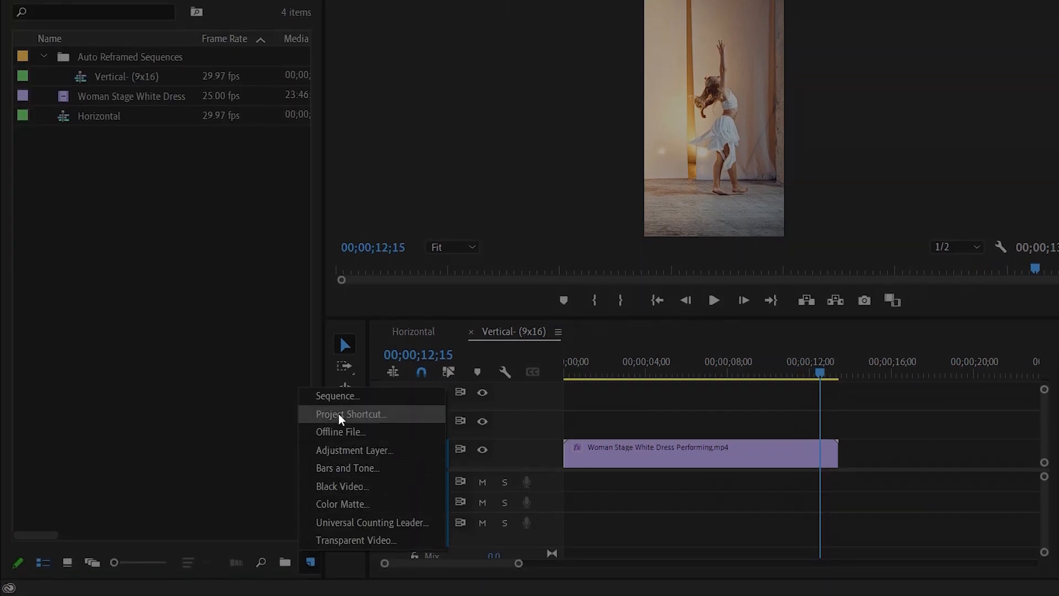
{"action": "left_click", "coordinate": [337, 396]}
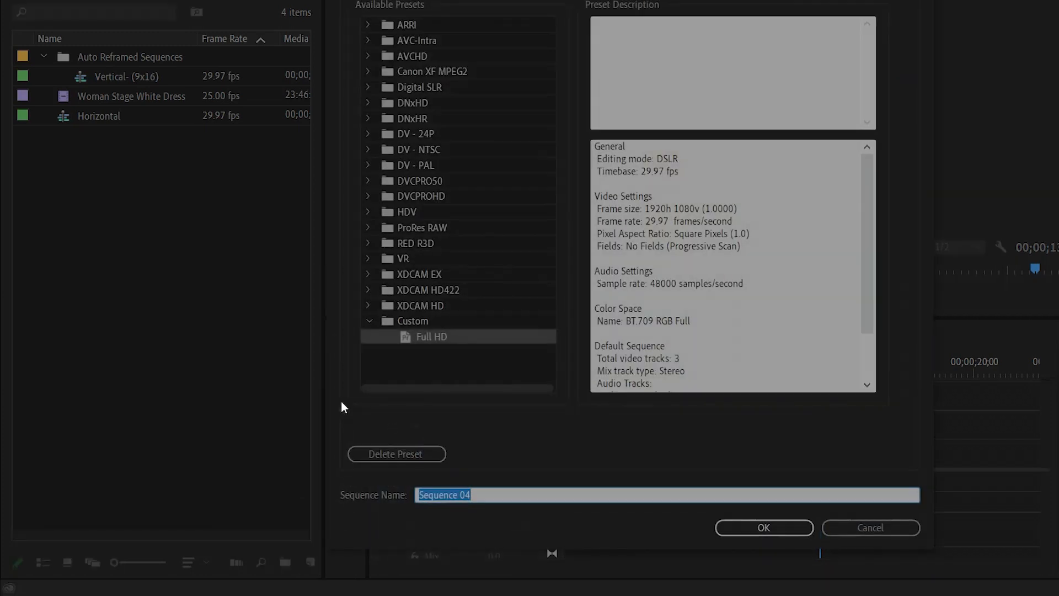
{"action": "mouse_move", "coordinate": [510, 433]}
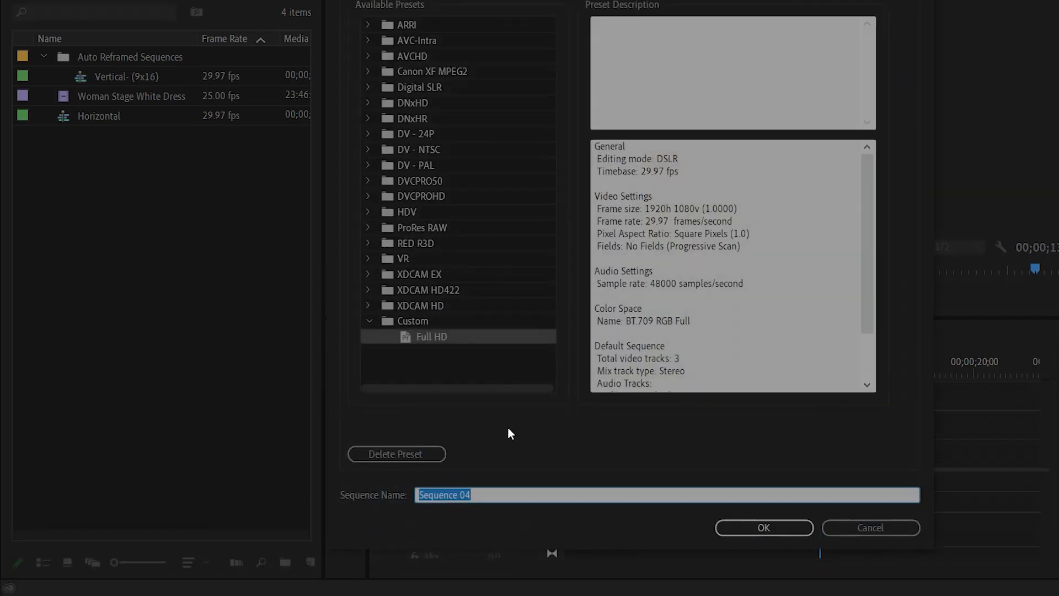
{"action": "type", "text": "Square"}
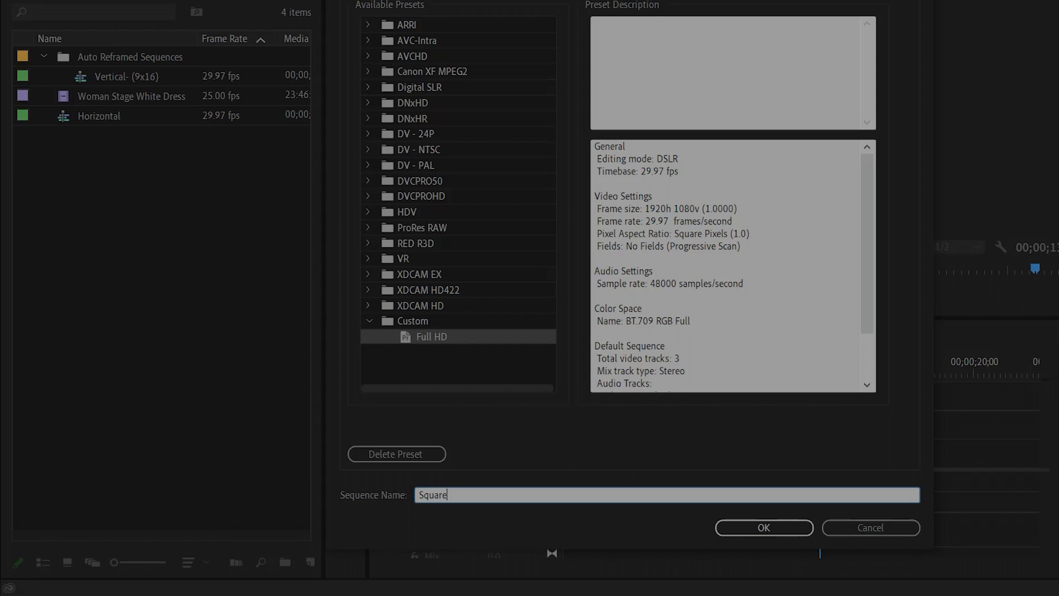
{"action": "left_click", "coordinate": [463, 55]}
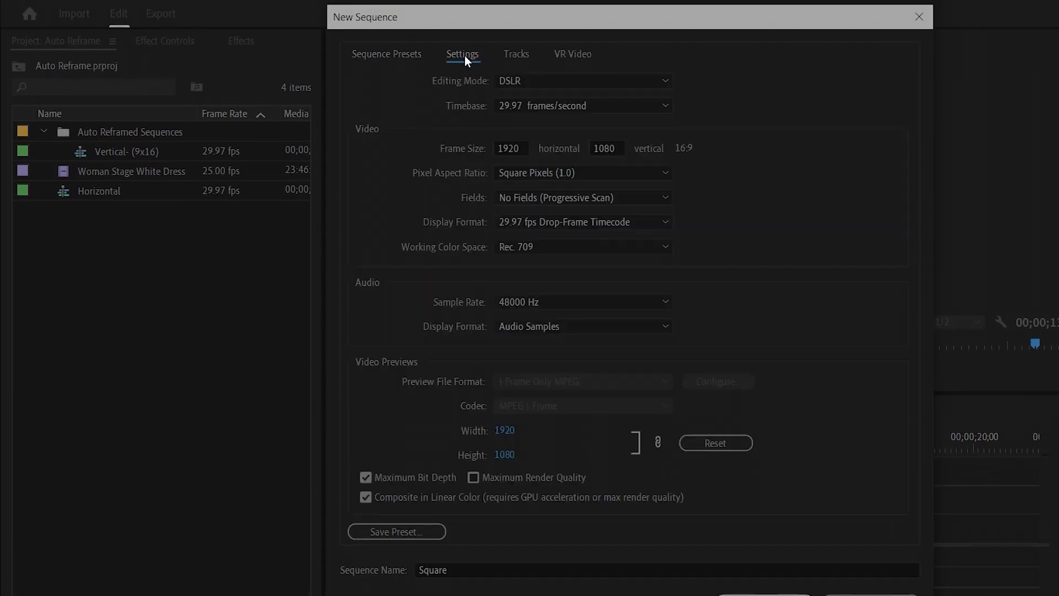
{"action": "triple_click", "coordinate": [510, 148]}
{"action": "type", "text": "1080"}
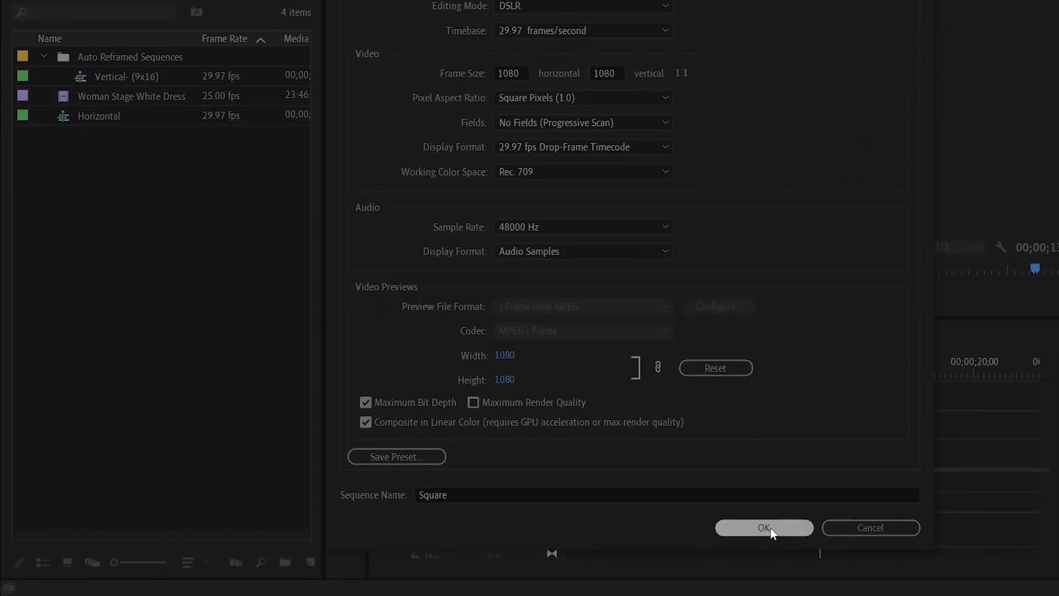
{"action": "left_click", "coordinate": [764, 527]}
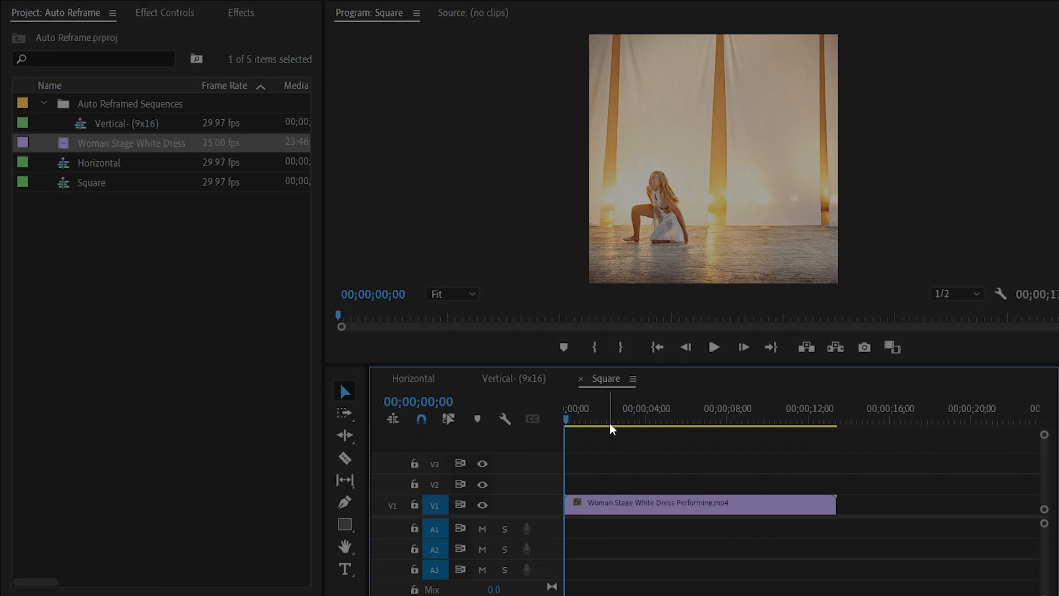
Step: Play the dance clip in the Square sequence to check the static square crop
{"action": "left_click", "coordinate": [779, 419]}
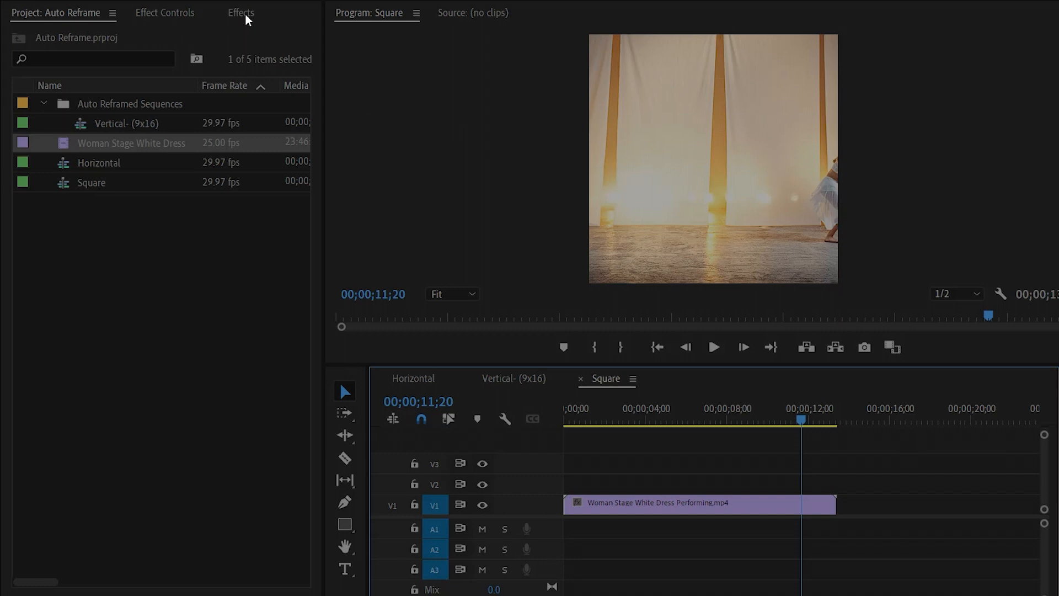
Step: Apply Auto Reframe to the Square clip, verify playback, and return to the Project panel
{"action": "left_click", "coordinate": [241, 12]}
{"action": "type", "text": "auto"}
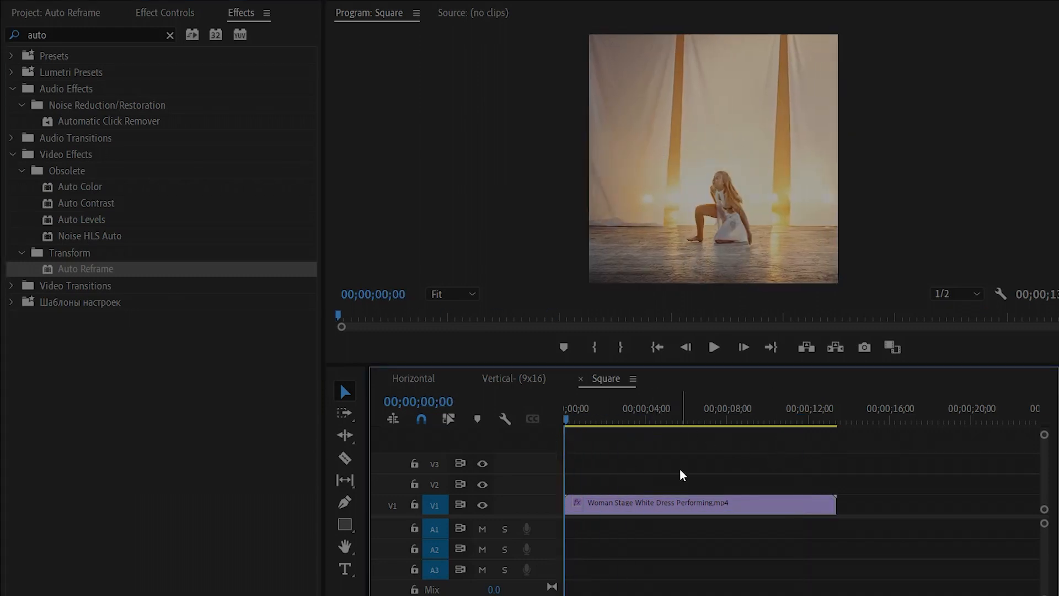
{"action": "left_click", "coordinate": [714, 347]}
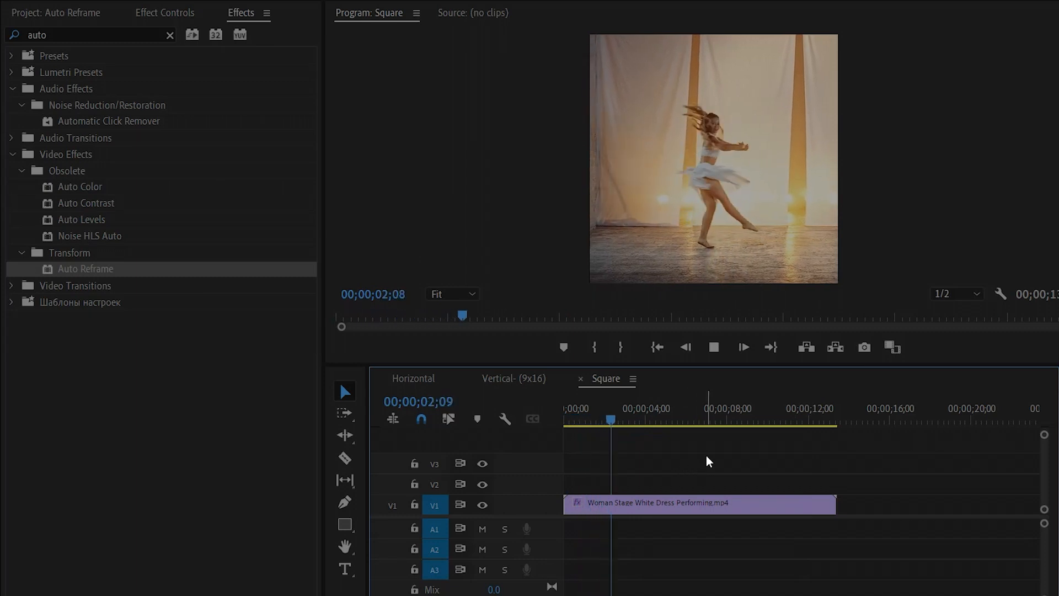
{"action": "left_click", "coordinate": [771, 419]}
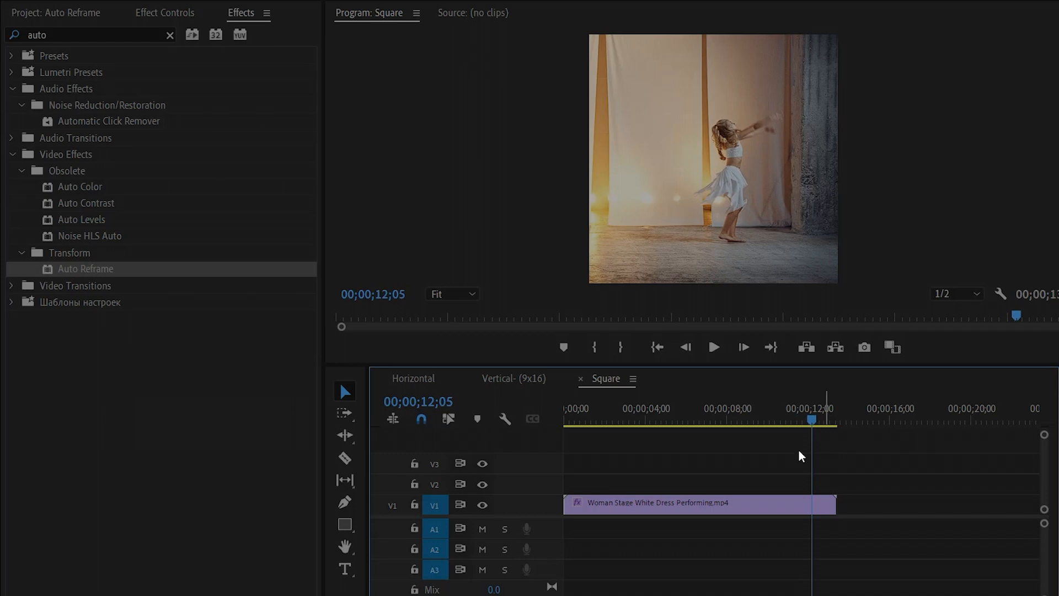
{"action": "left_click", "coordinate": [56, 12]}
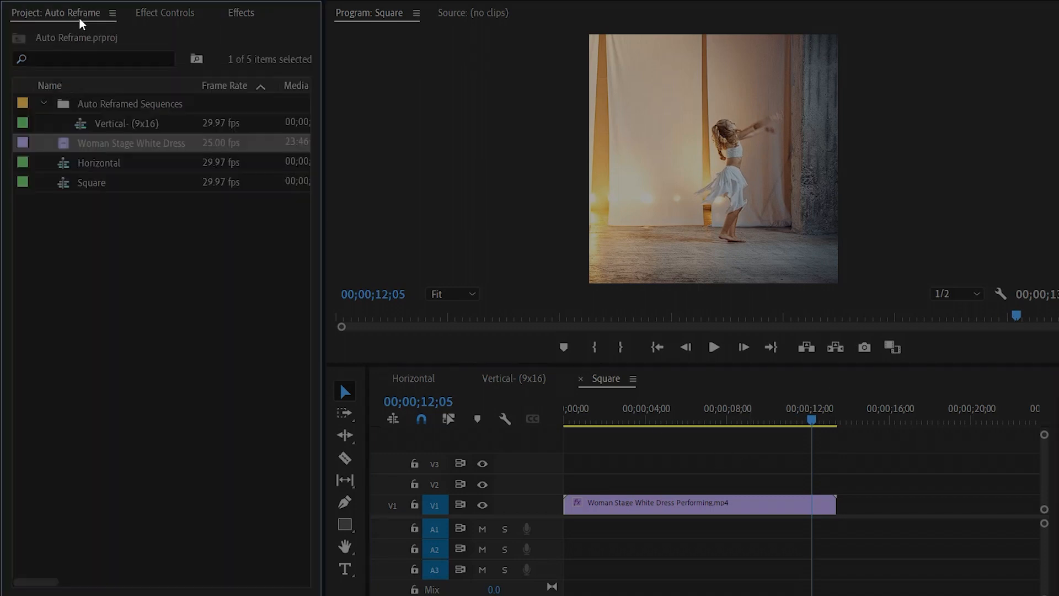
{"action": "left_click", "coordinate": [162, 363]}
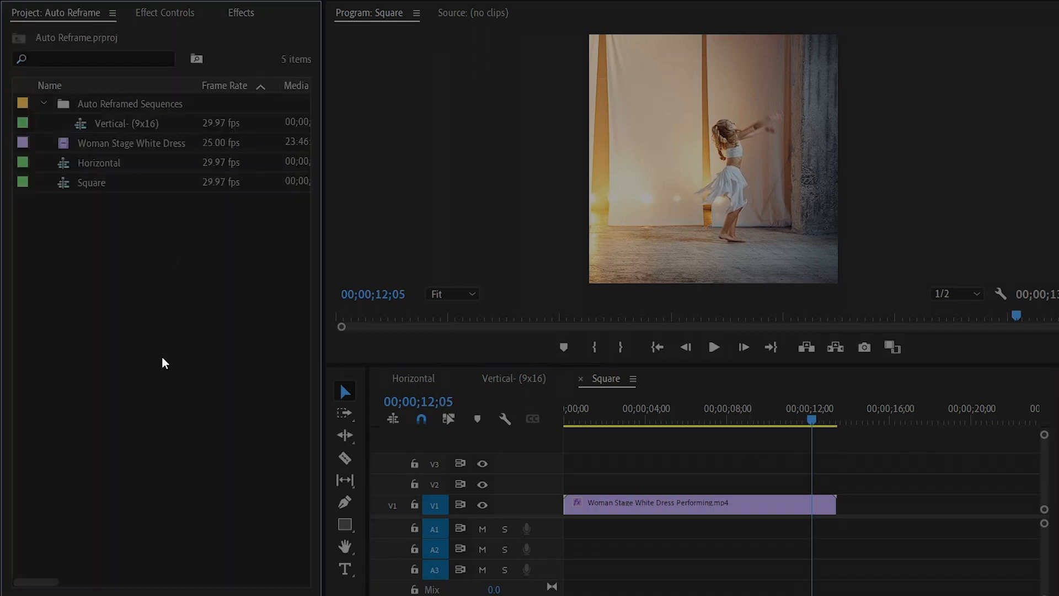